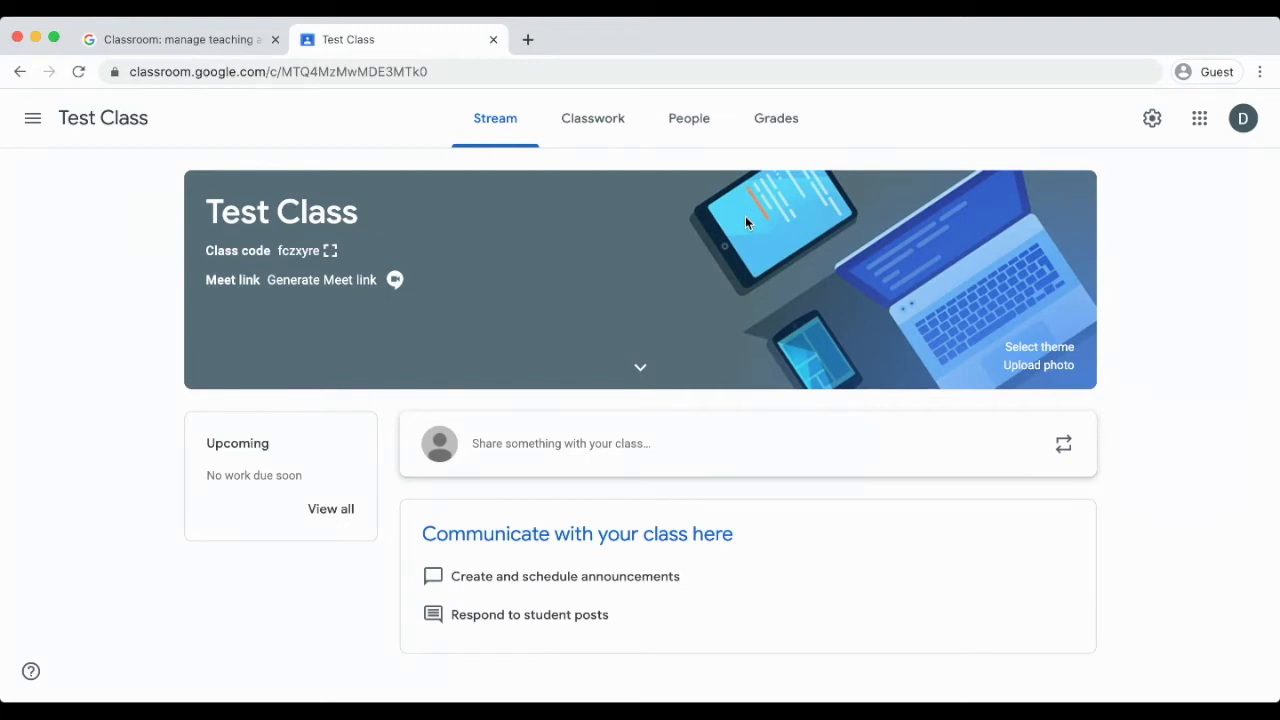
mouse_move(1028, 258)
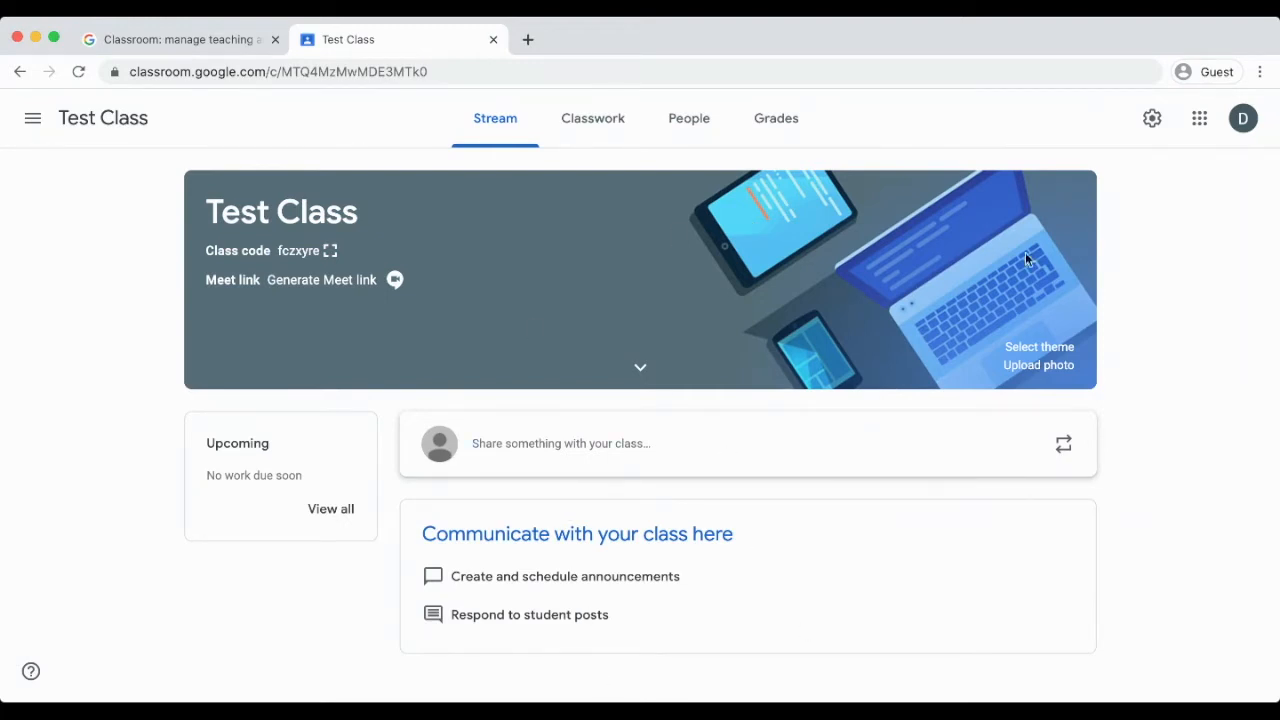
Set 'Classwork on the stream' to Hide notifications in Test Class settings and save.
left_click(1152, 118)
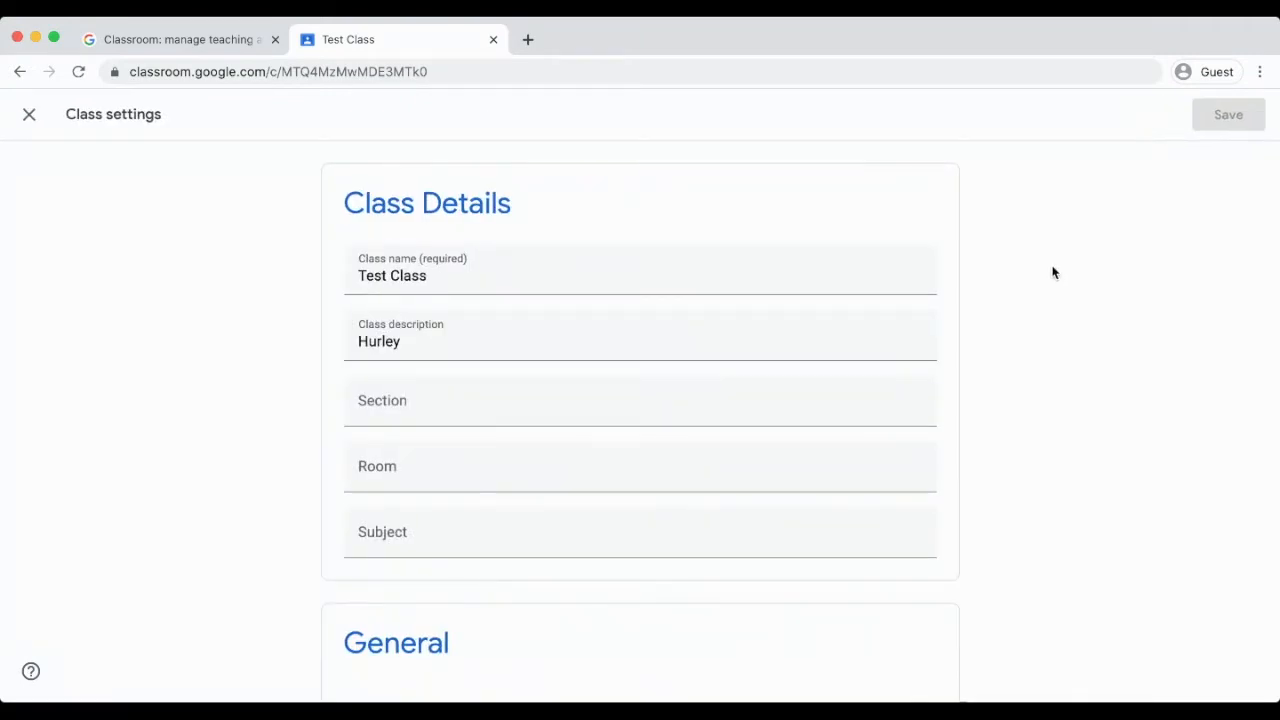
mouse_move(892, 436)
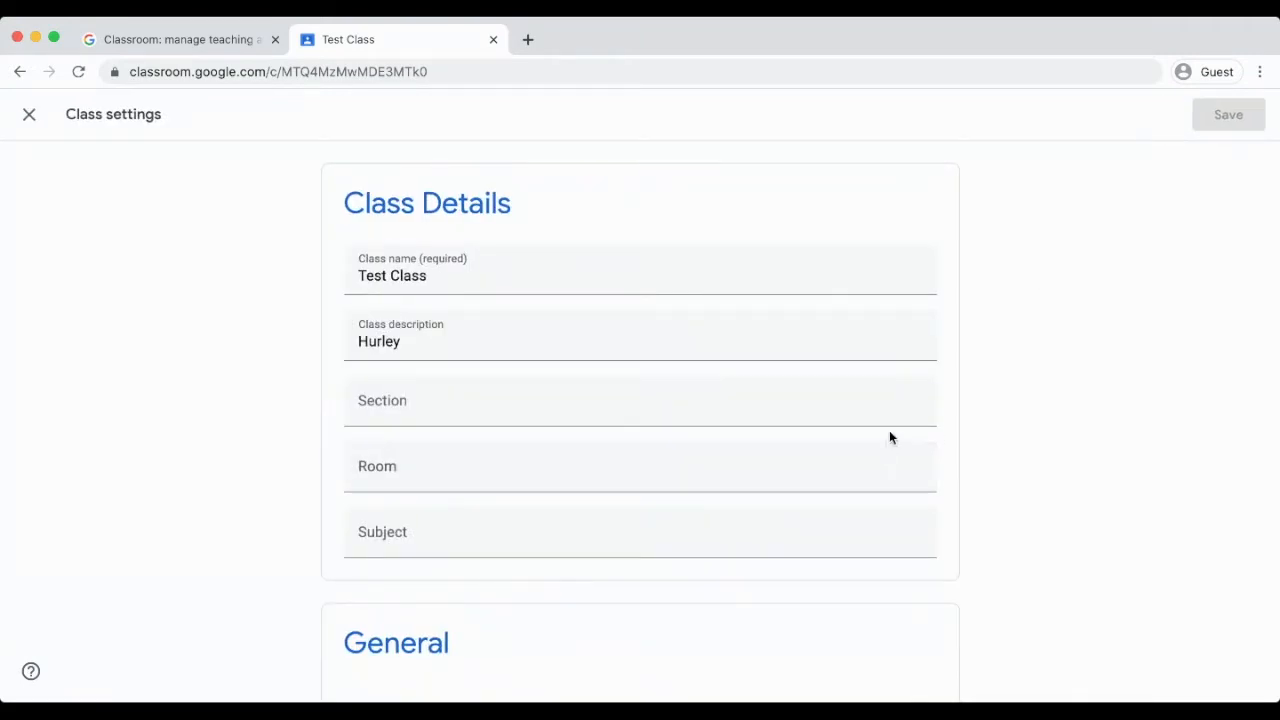
scroll("down", 3)
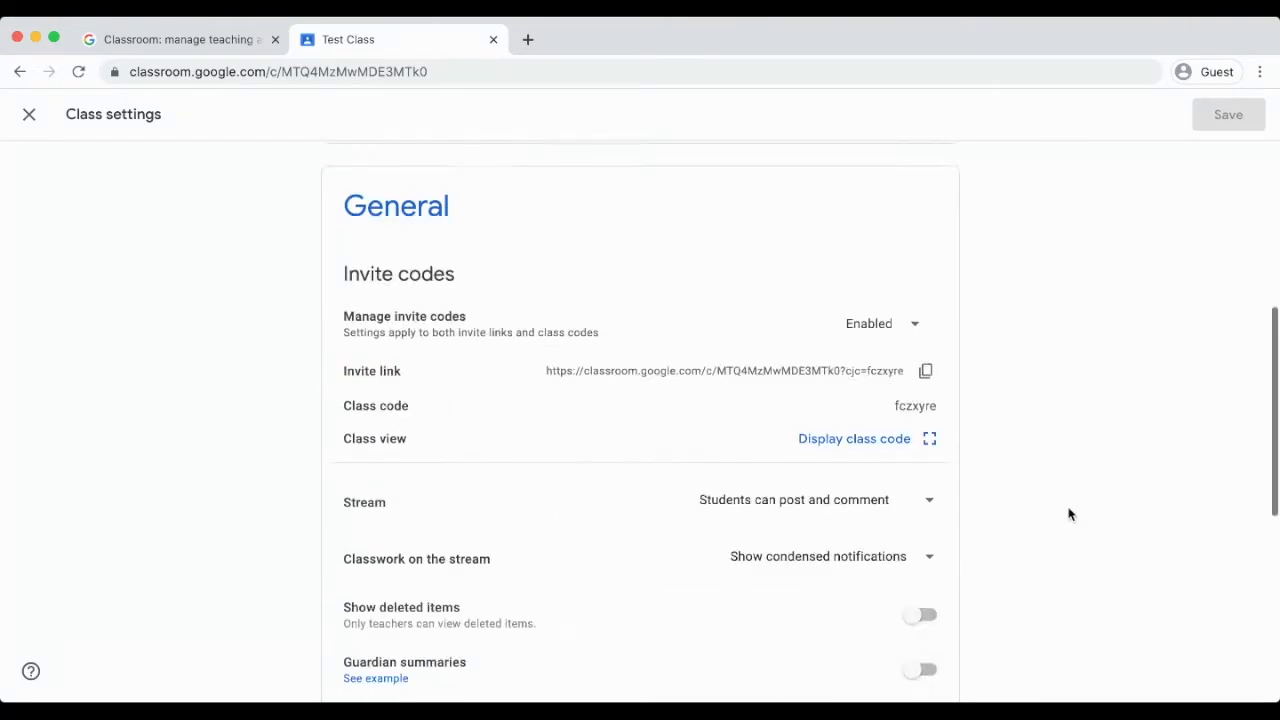
scroll("down", 3)
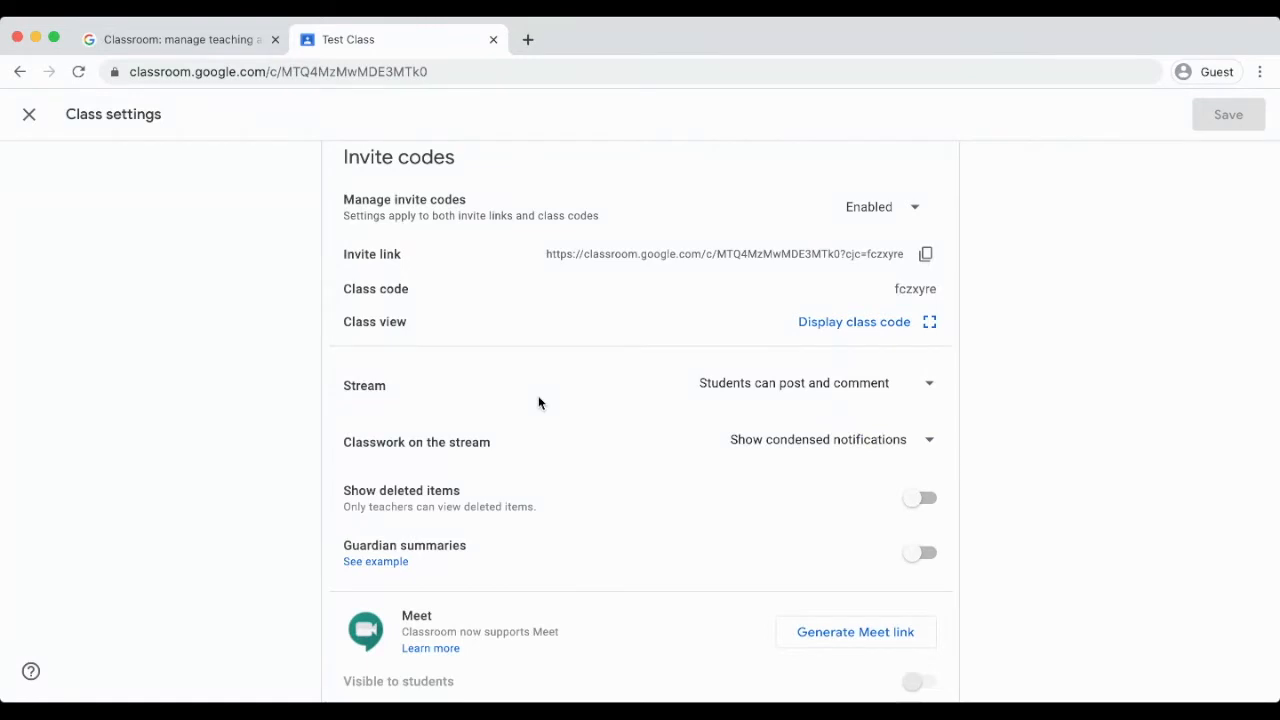
mouse_move(728, 420)
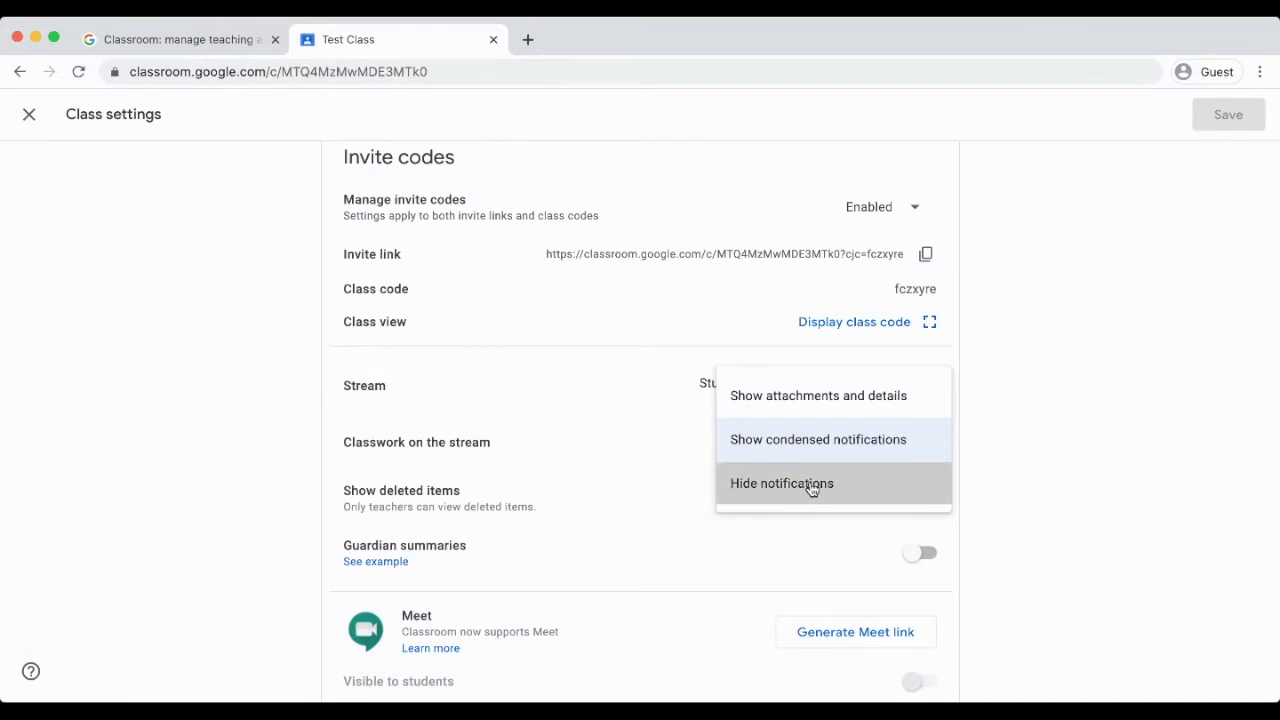
left_click(780, 482)
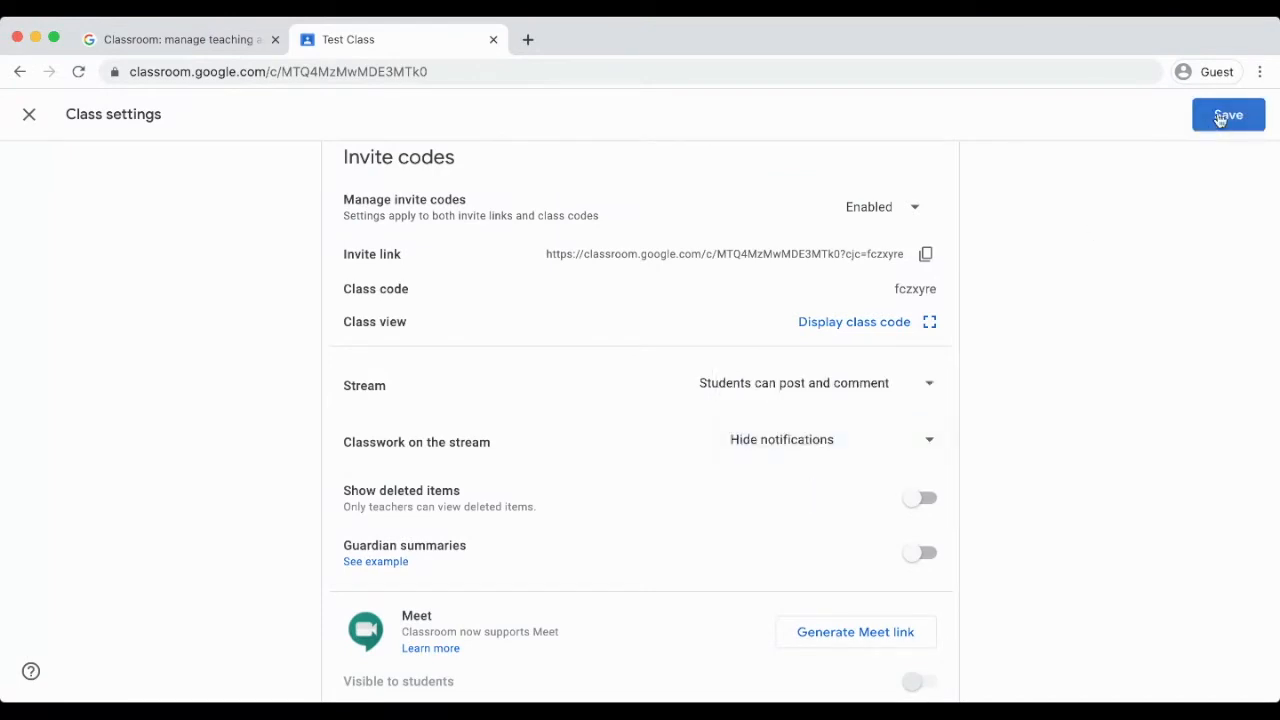
left_click(1228, 114)
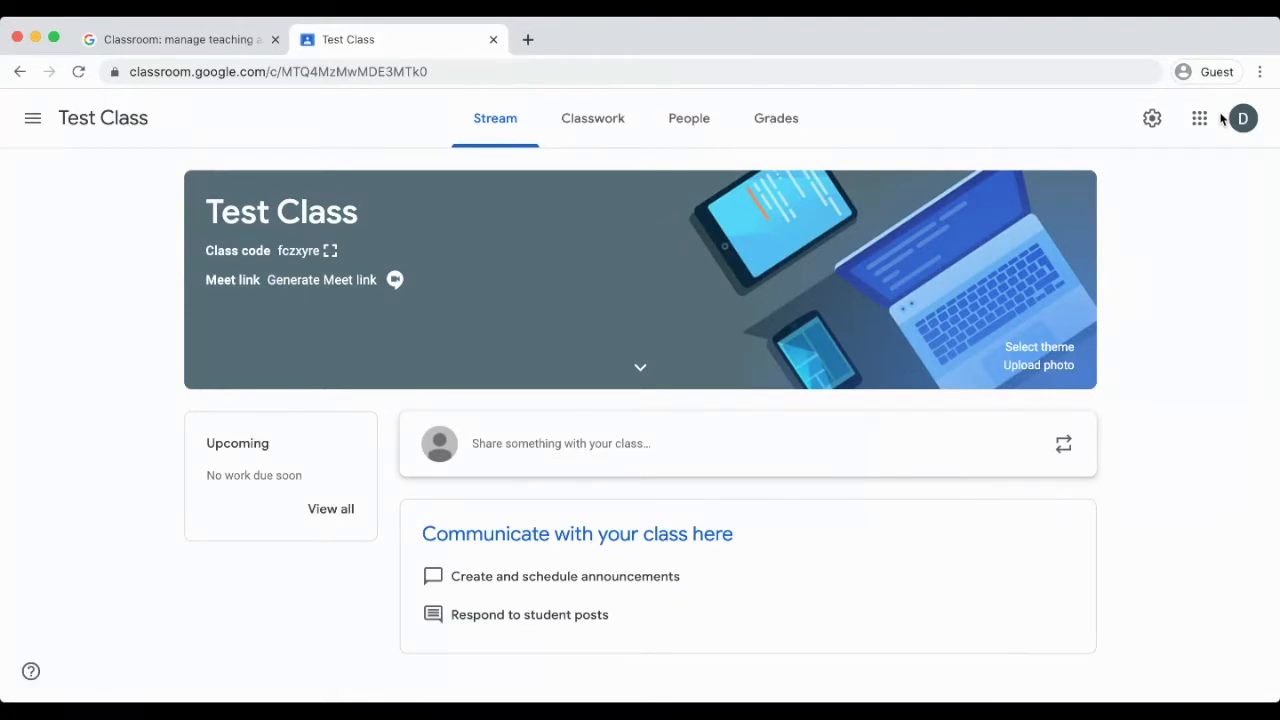
mouse_move(676, 216)
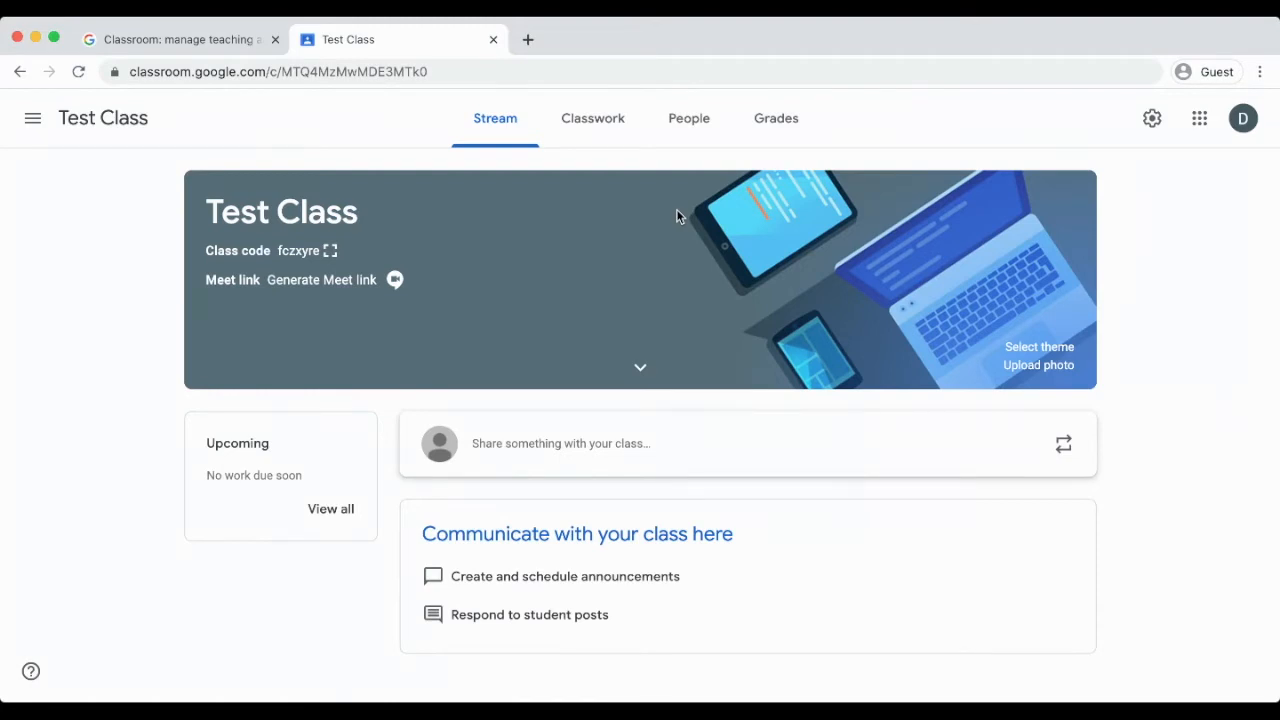
mouse_move(592, 118)
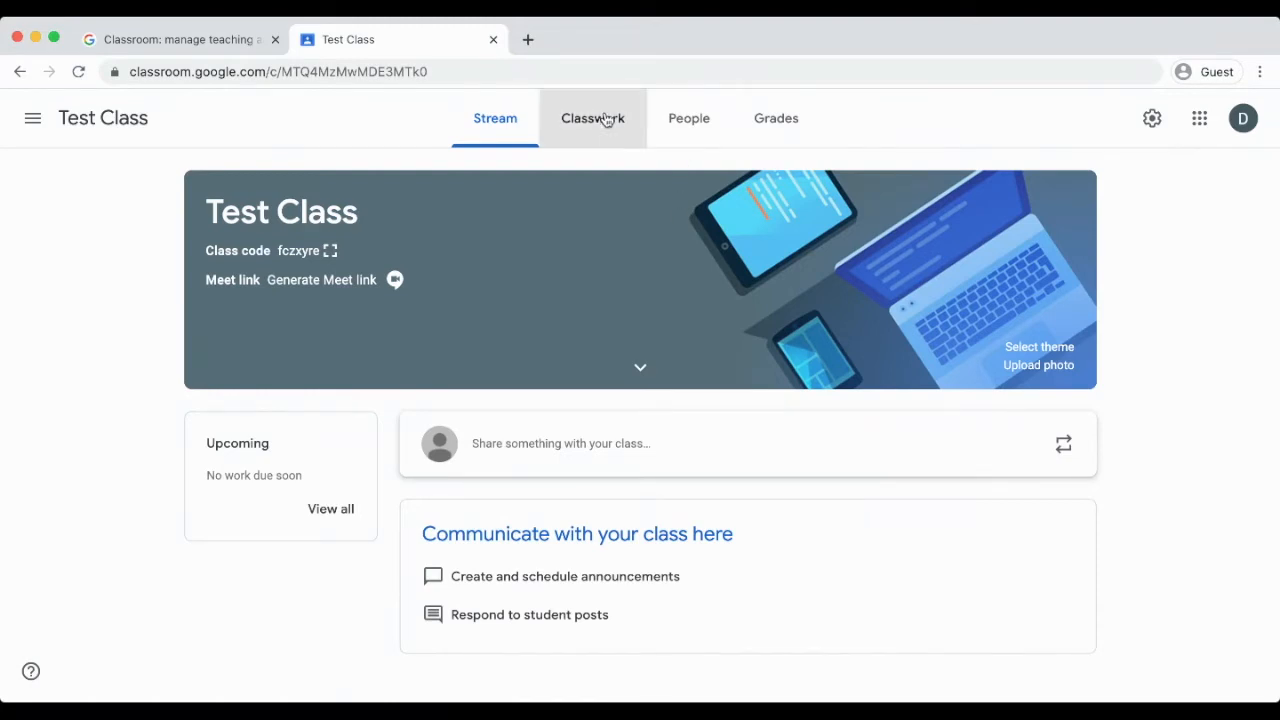
Create a new classwork topic named 'Home Base' and add it.
left_click(592, 118)
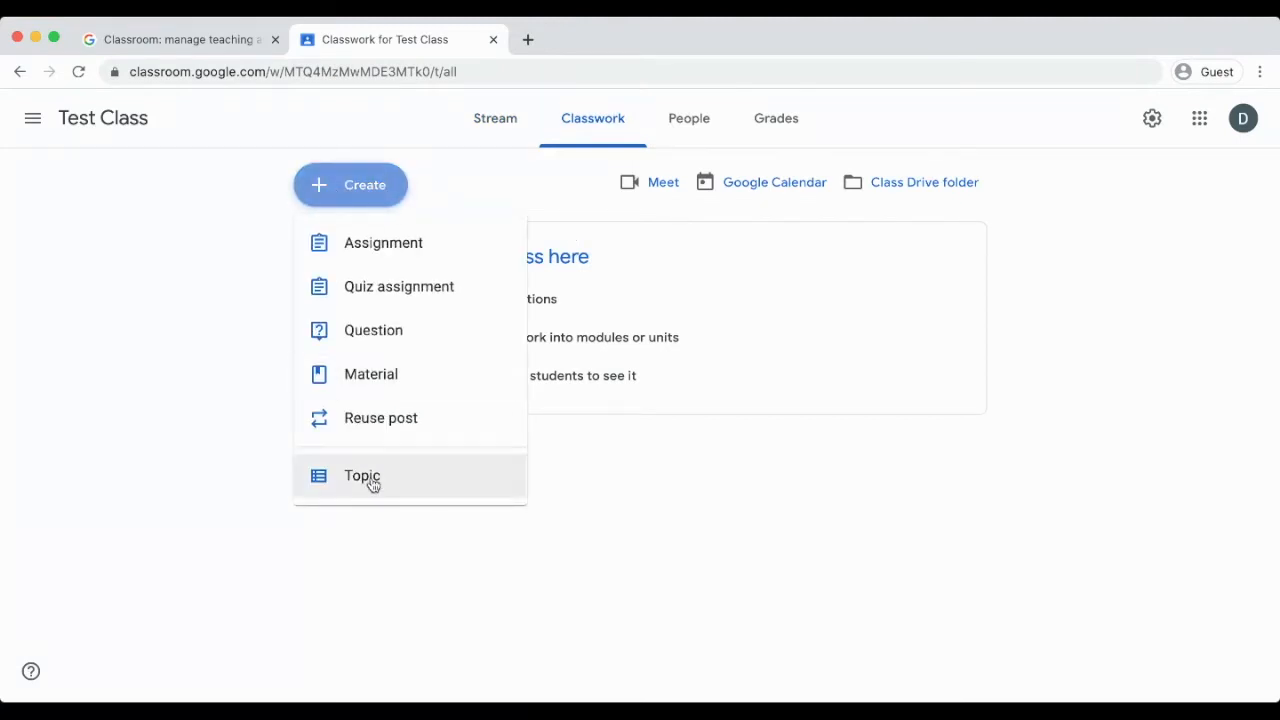
left_click(362, 476)
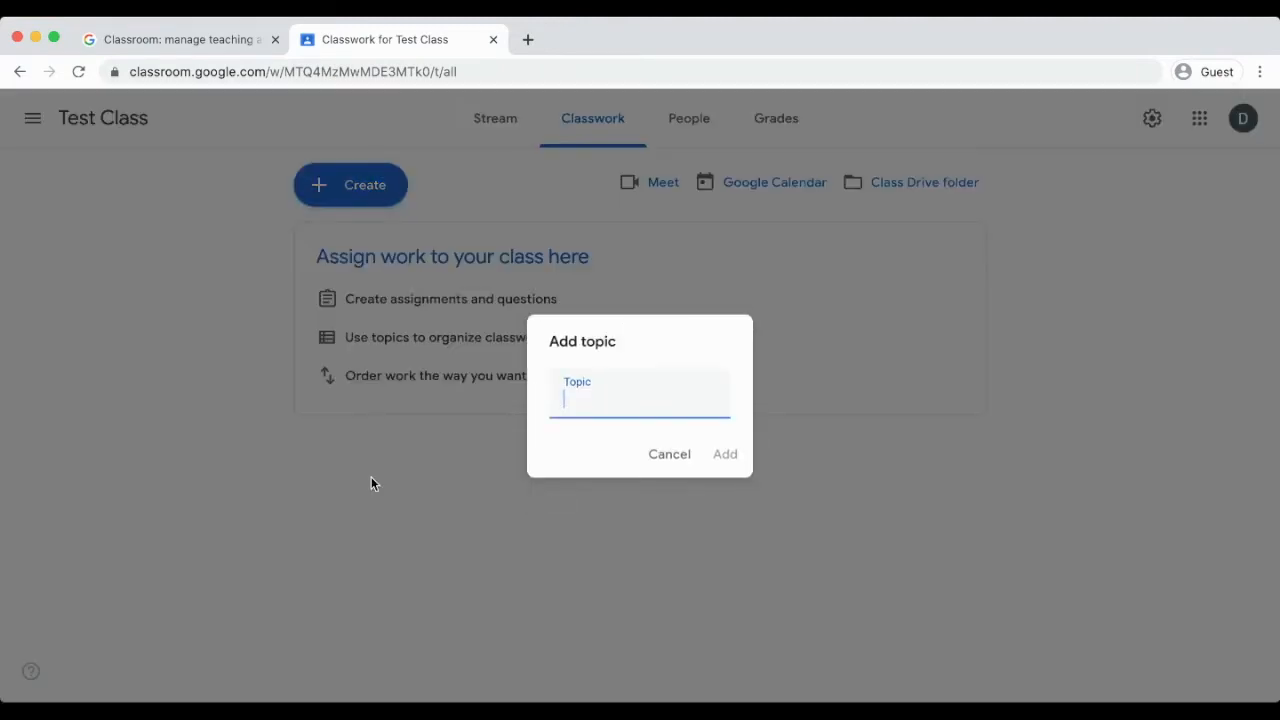
type("Home Base")
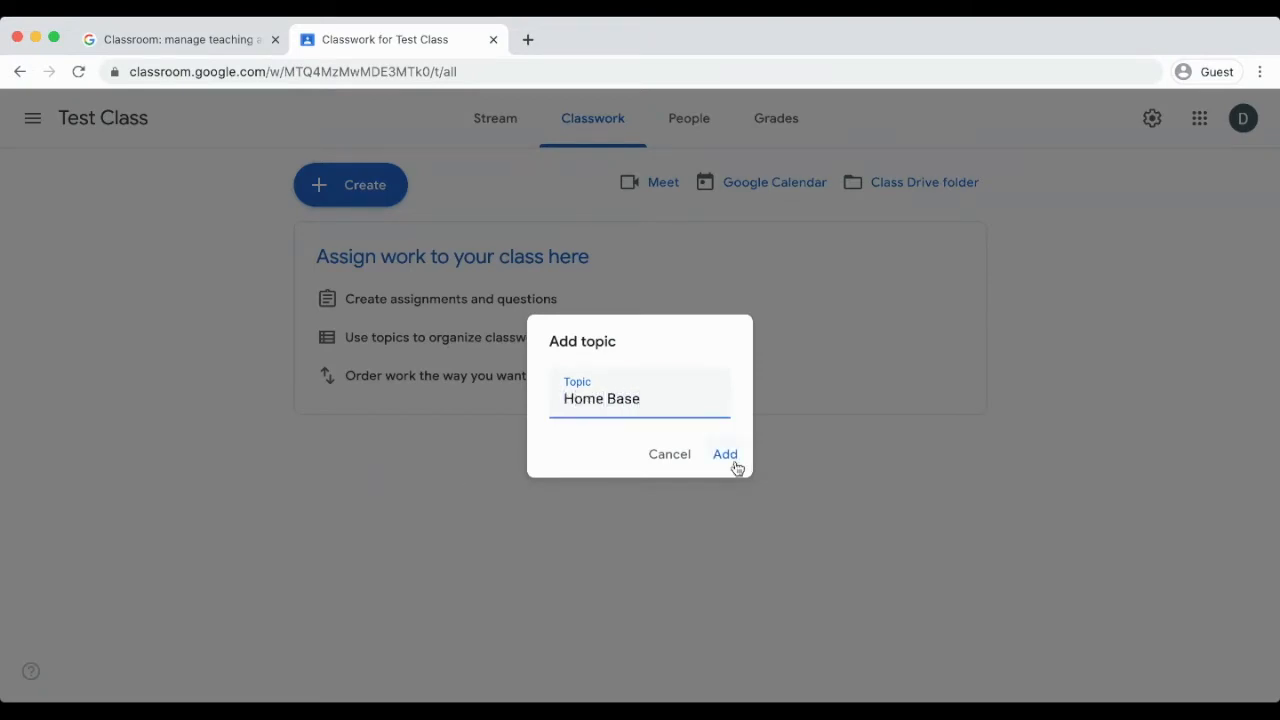
left_click(724, 454)
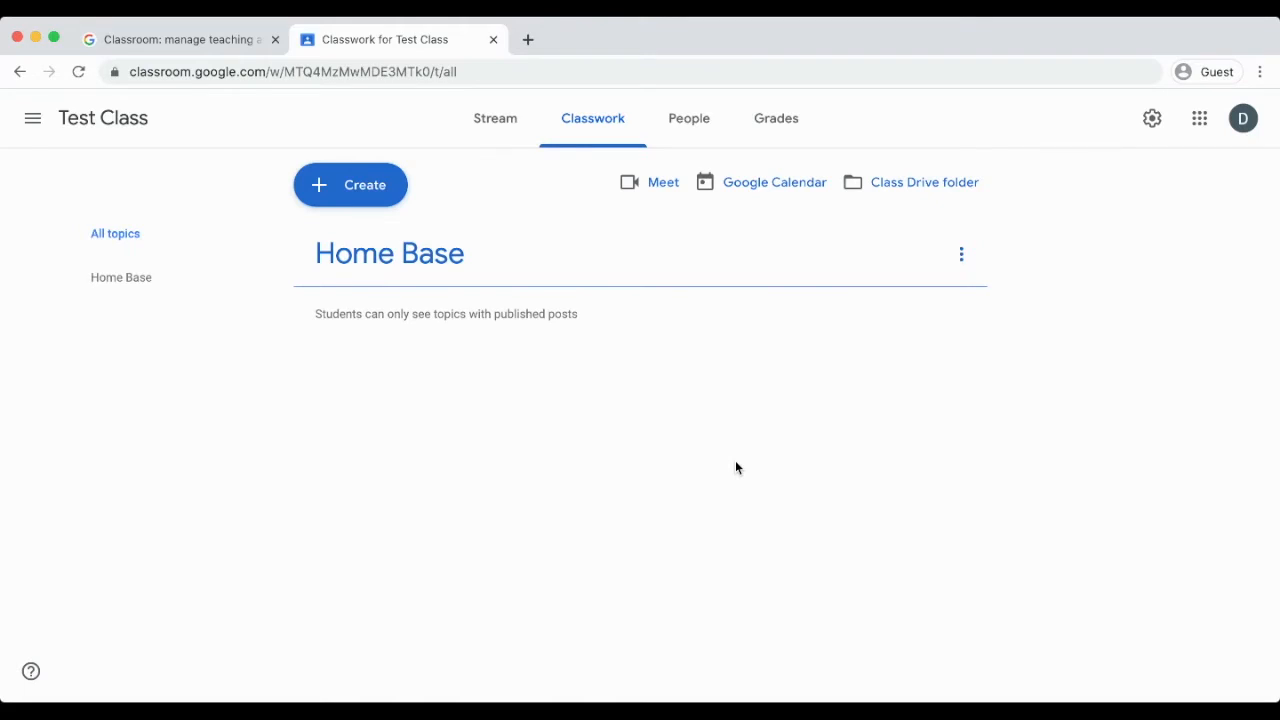
mouse_move(390, 230)
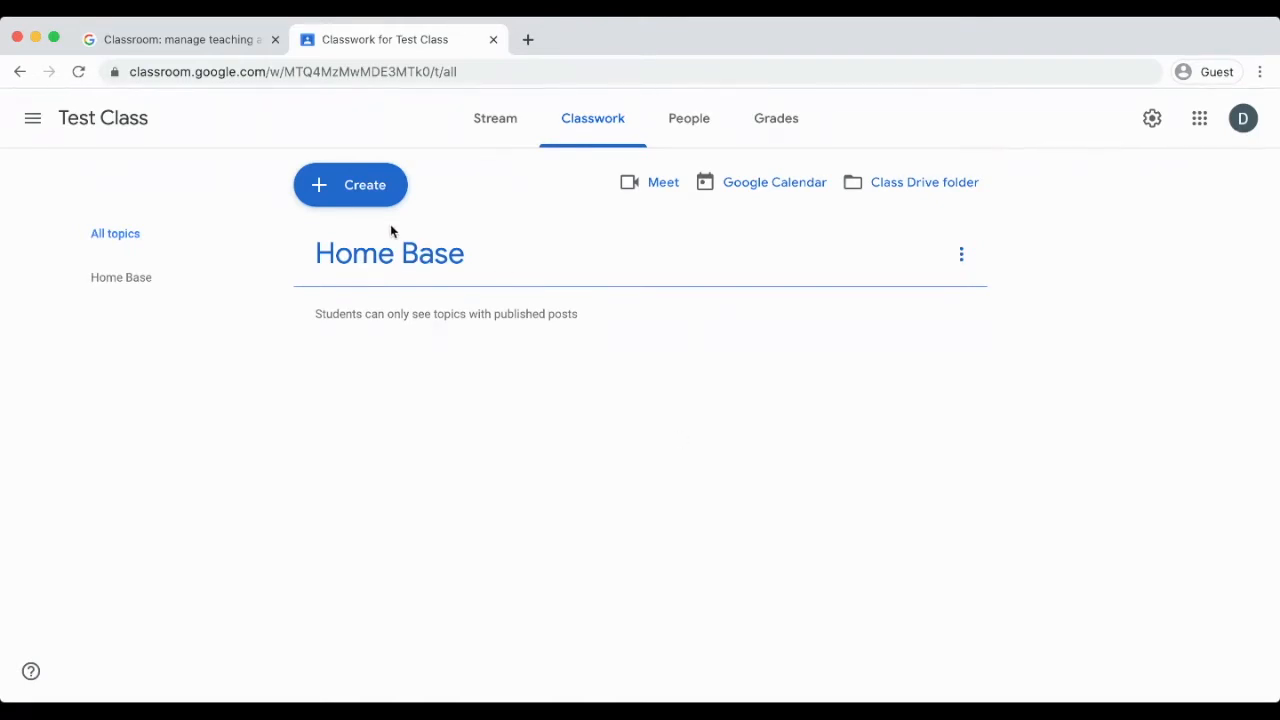
Create a second classwork topic named 'Week 1' below Home Base.
left_click(350, 184)
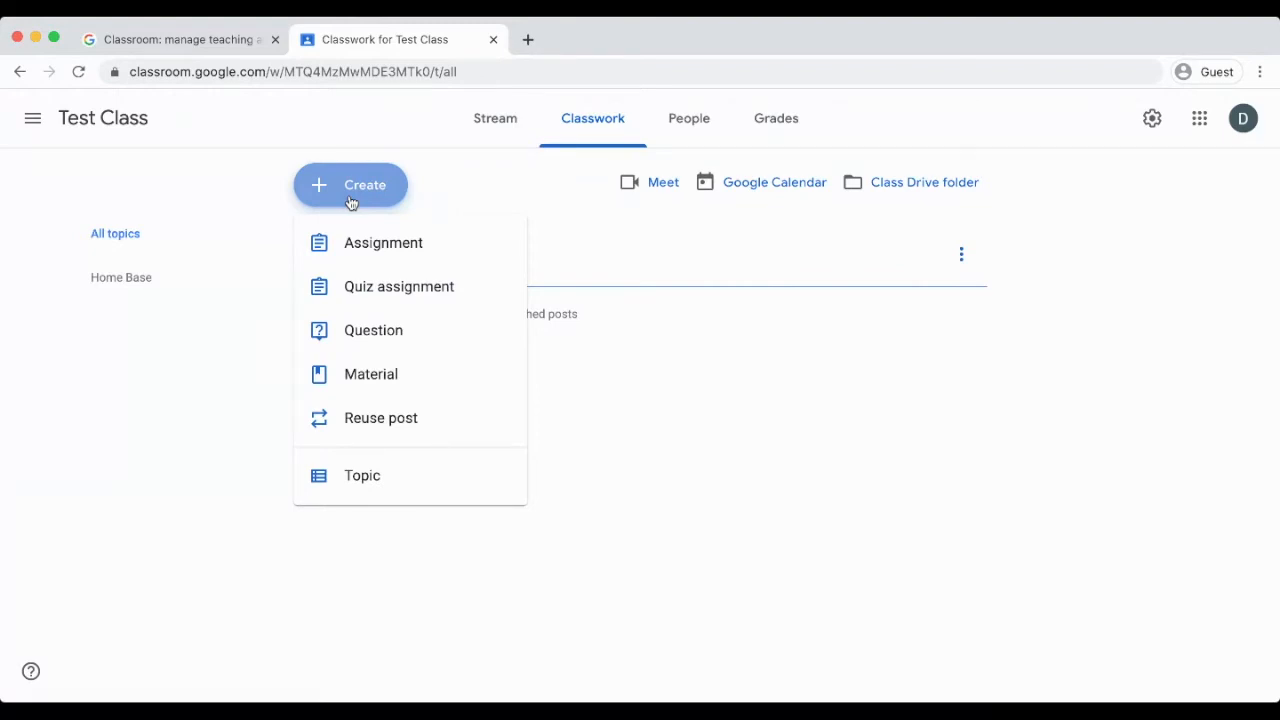
mouse_move(362, 476)
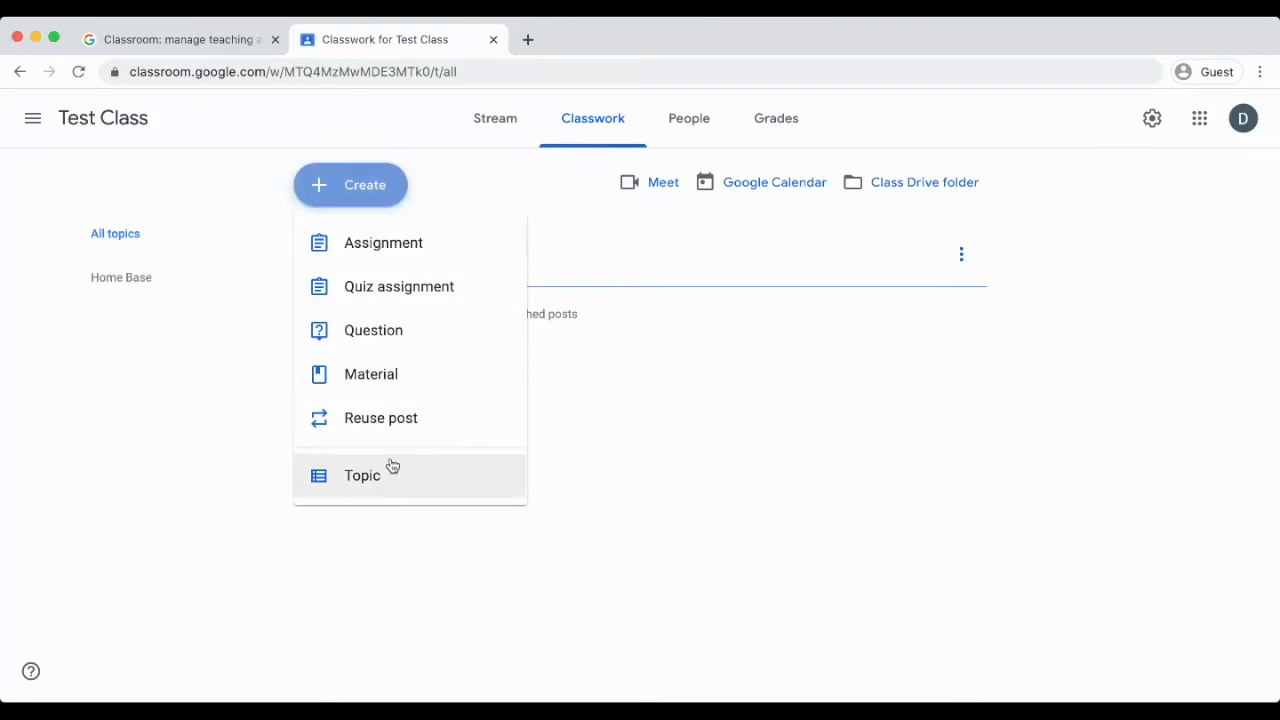
left_click(362, 476)
type("Week 1")
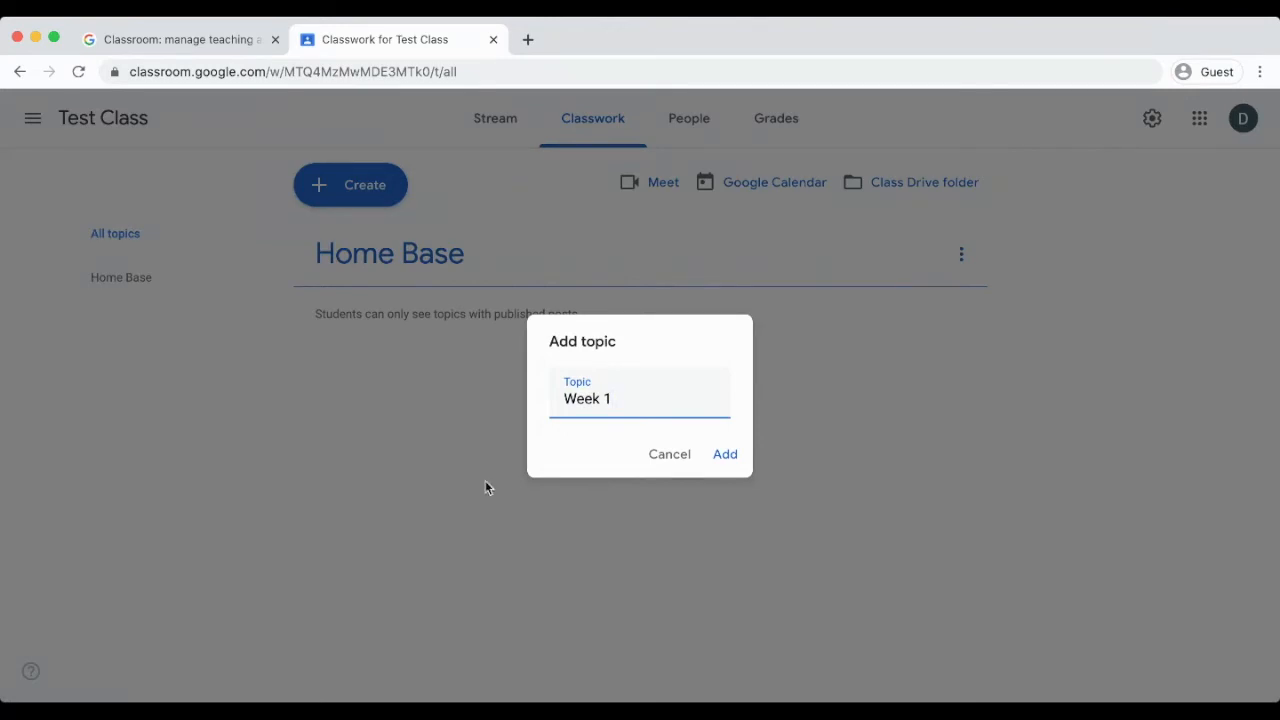
left_click(724, 454)
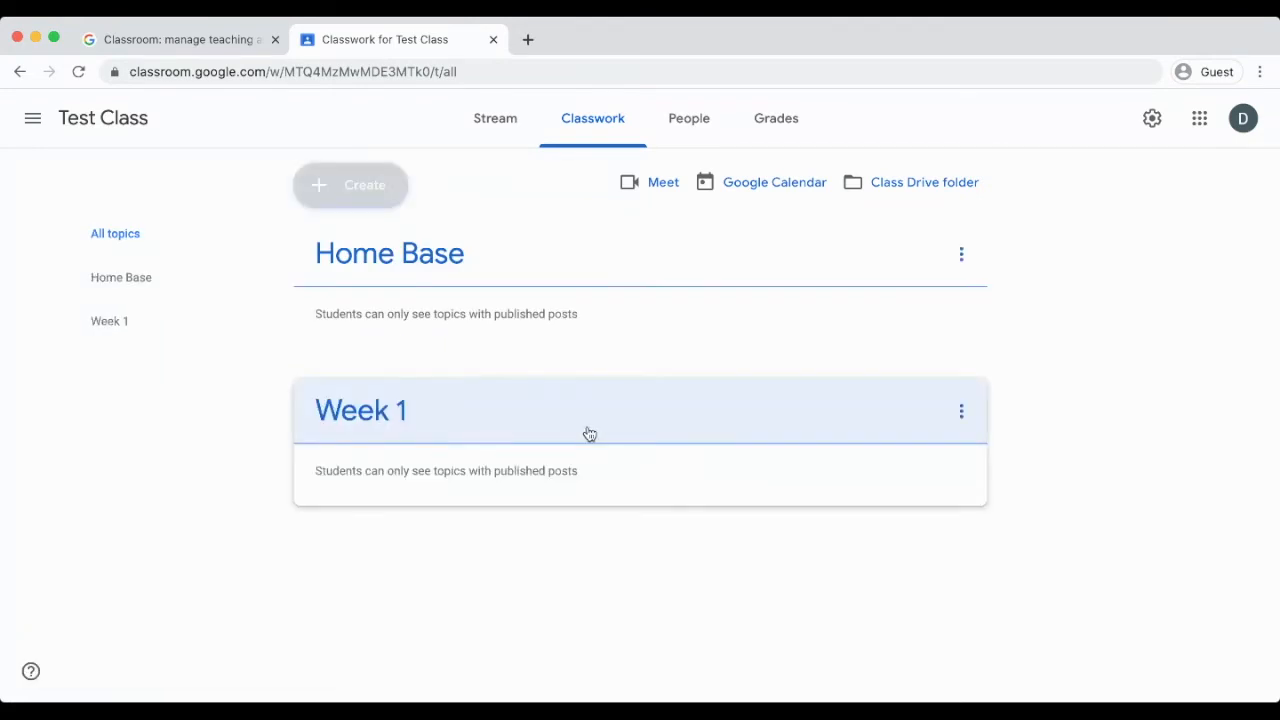
mouse_move(578, 276)
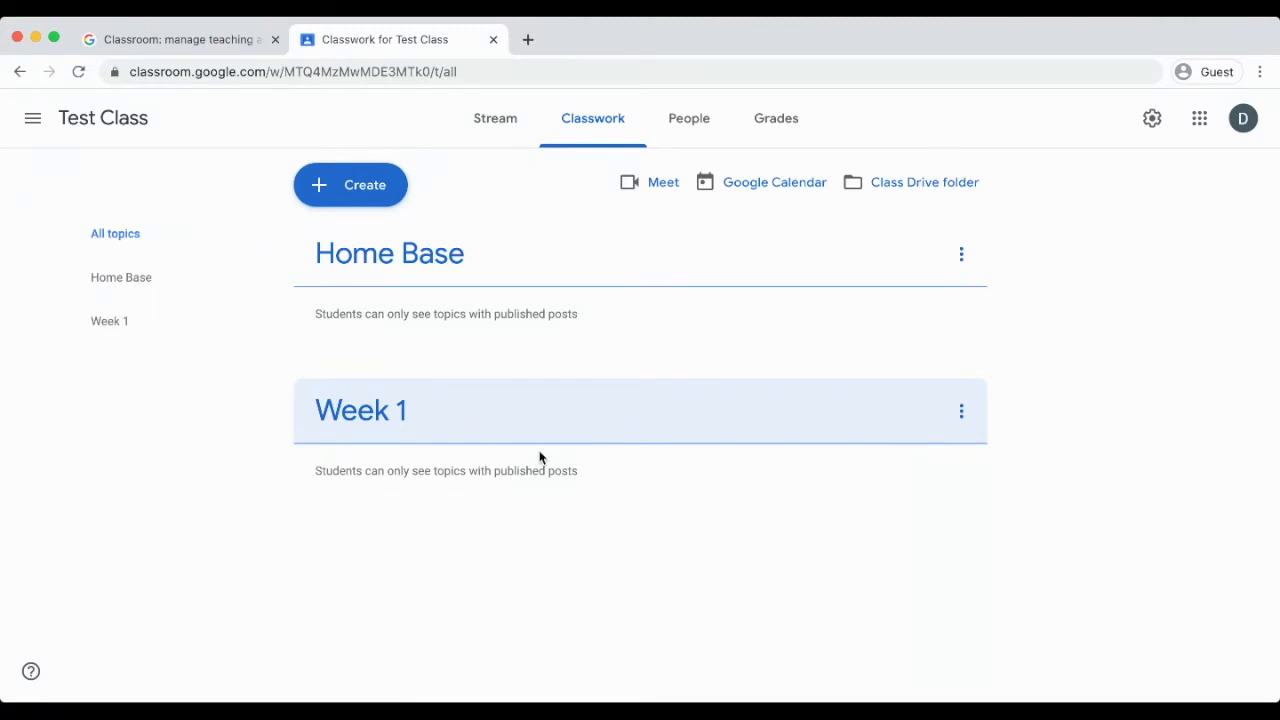
mouse_move(948, 288)
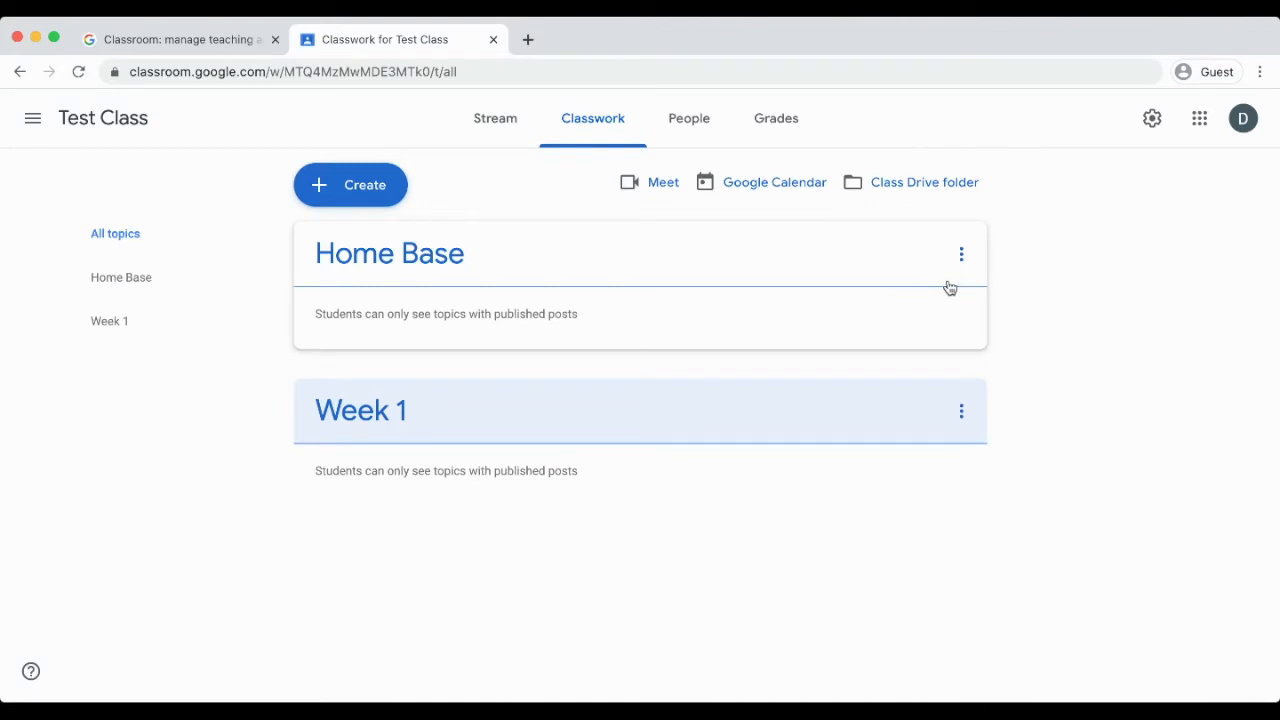
mouse_move(1016, 248)
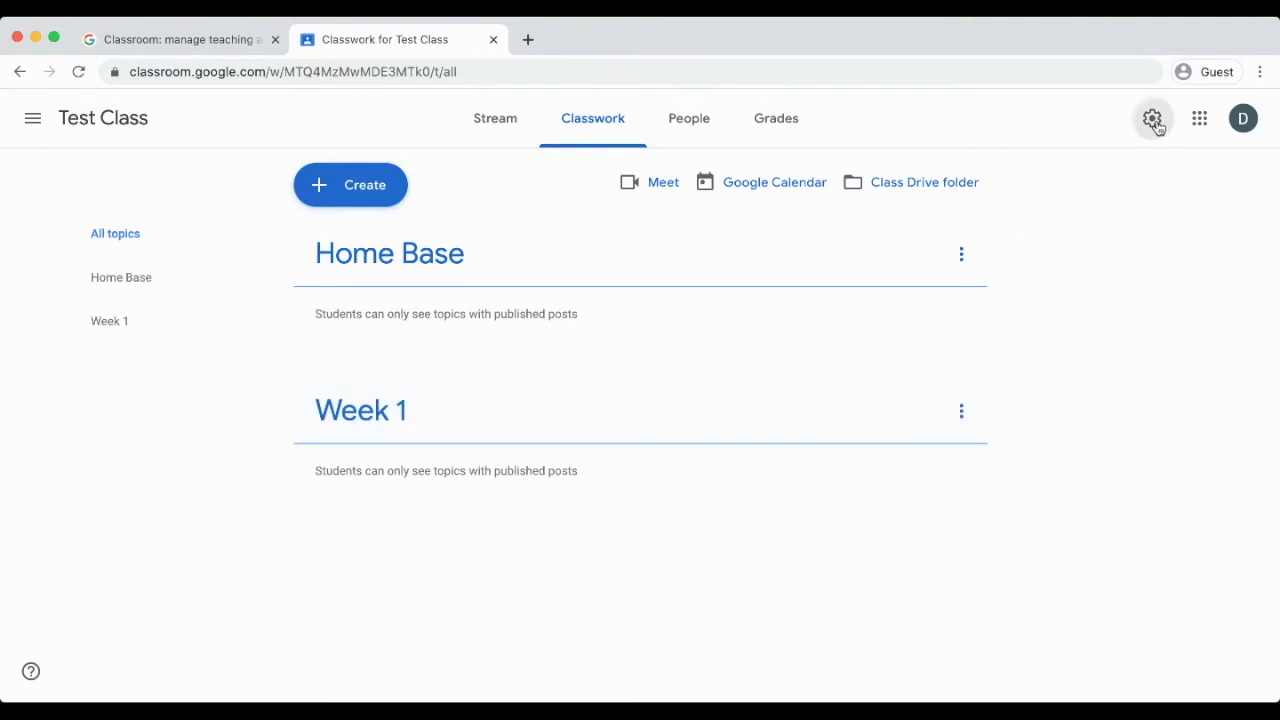
Generate a Google Meet link for Test Class and switch it to Visible to students.
left_click(1152, 118)
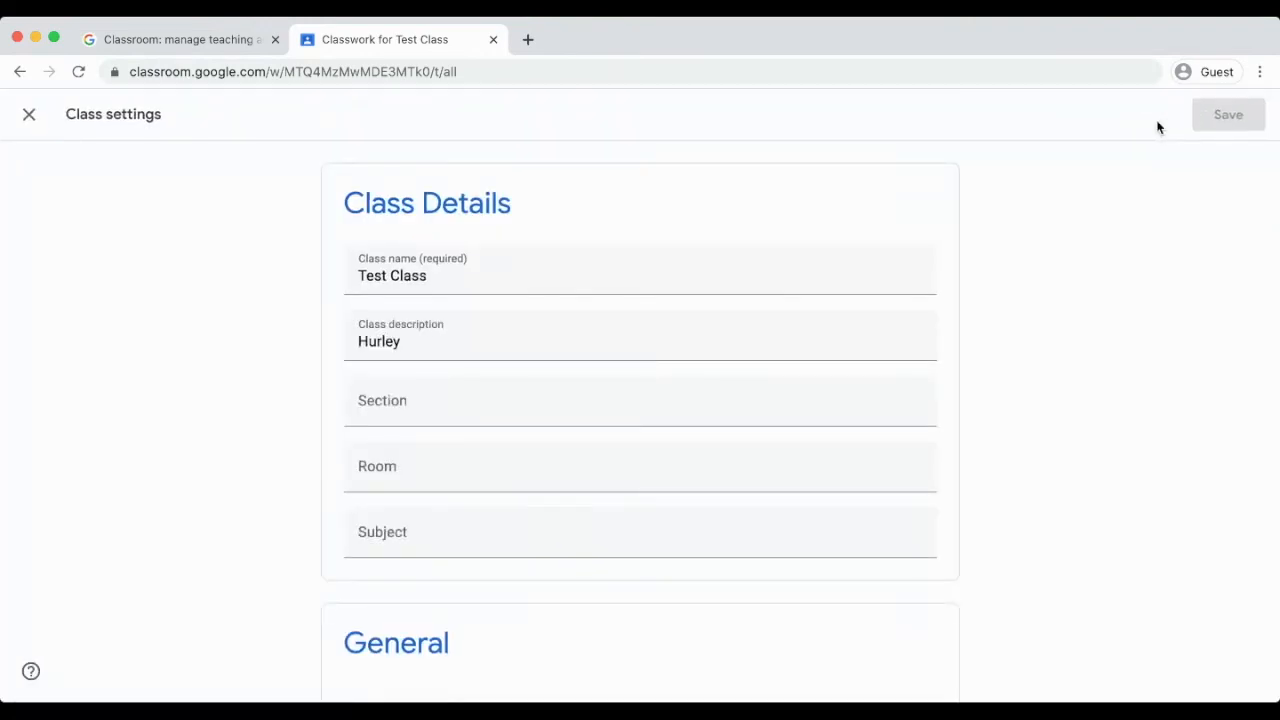
left_click(640, 466)
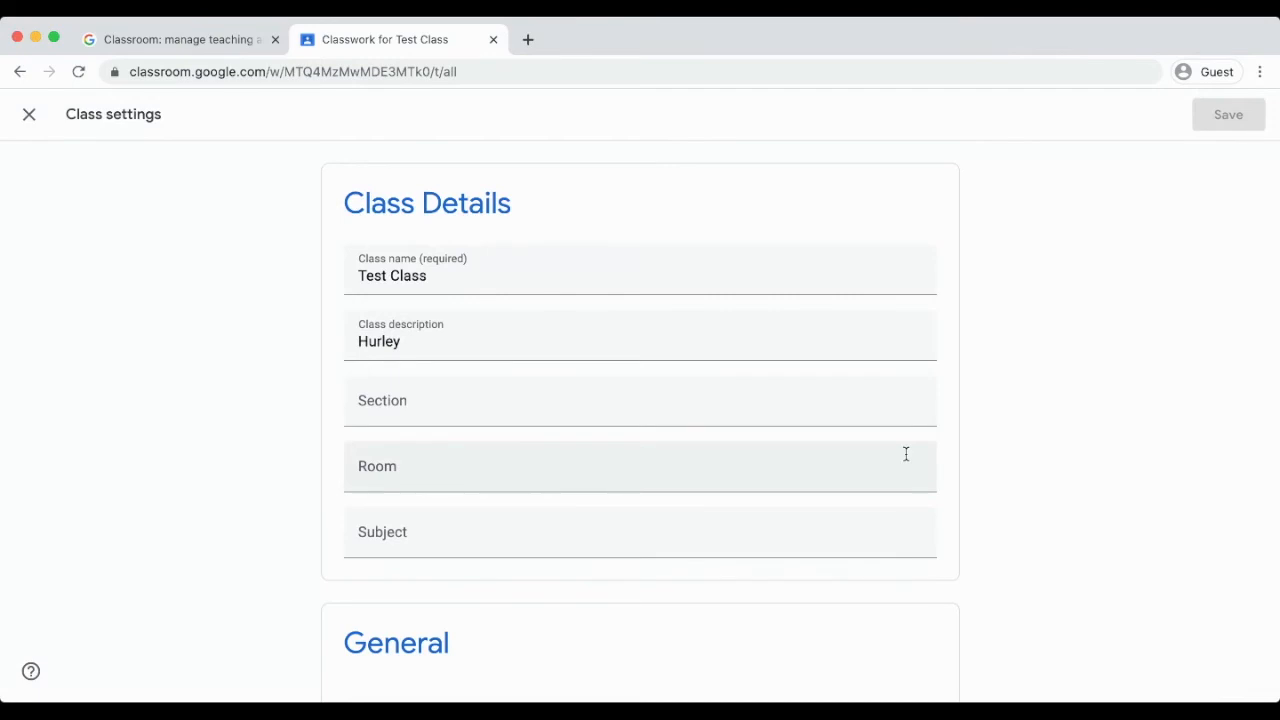
scroll("down", 3)
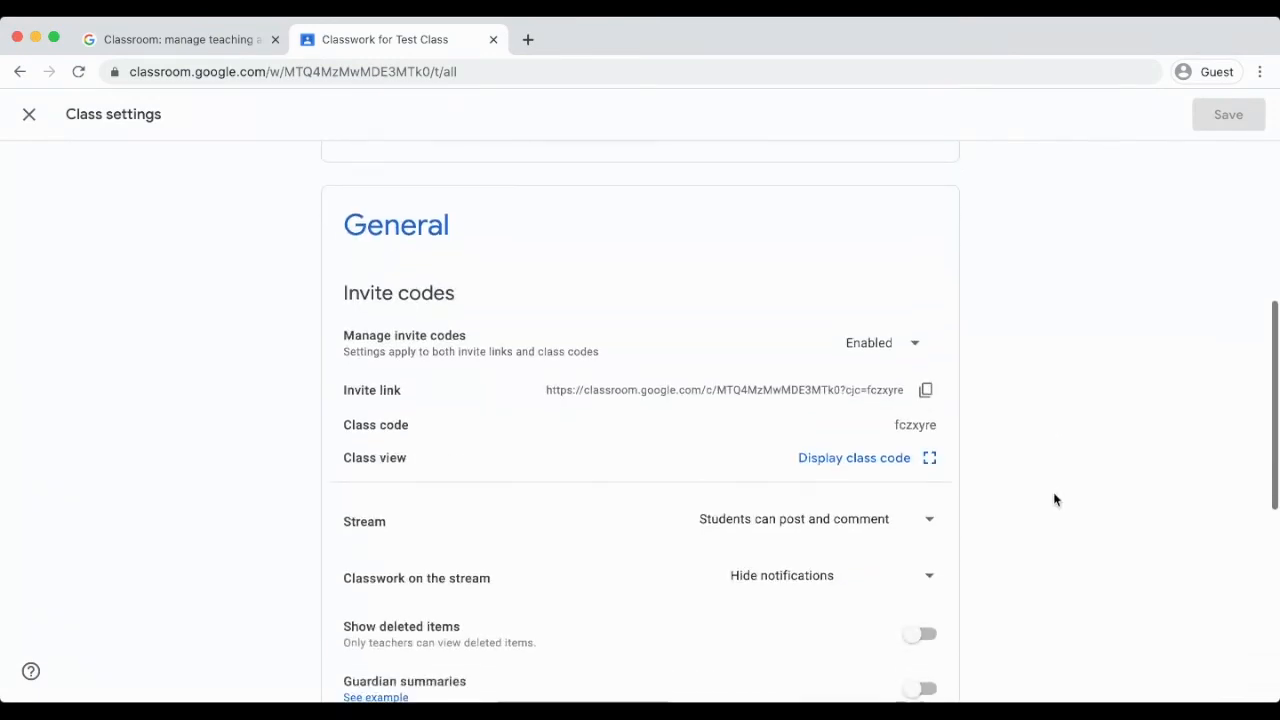
scroll("down", 3)
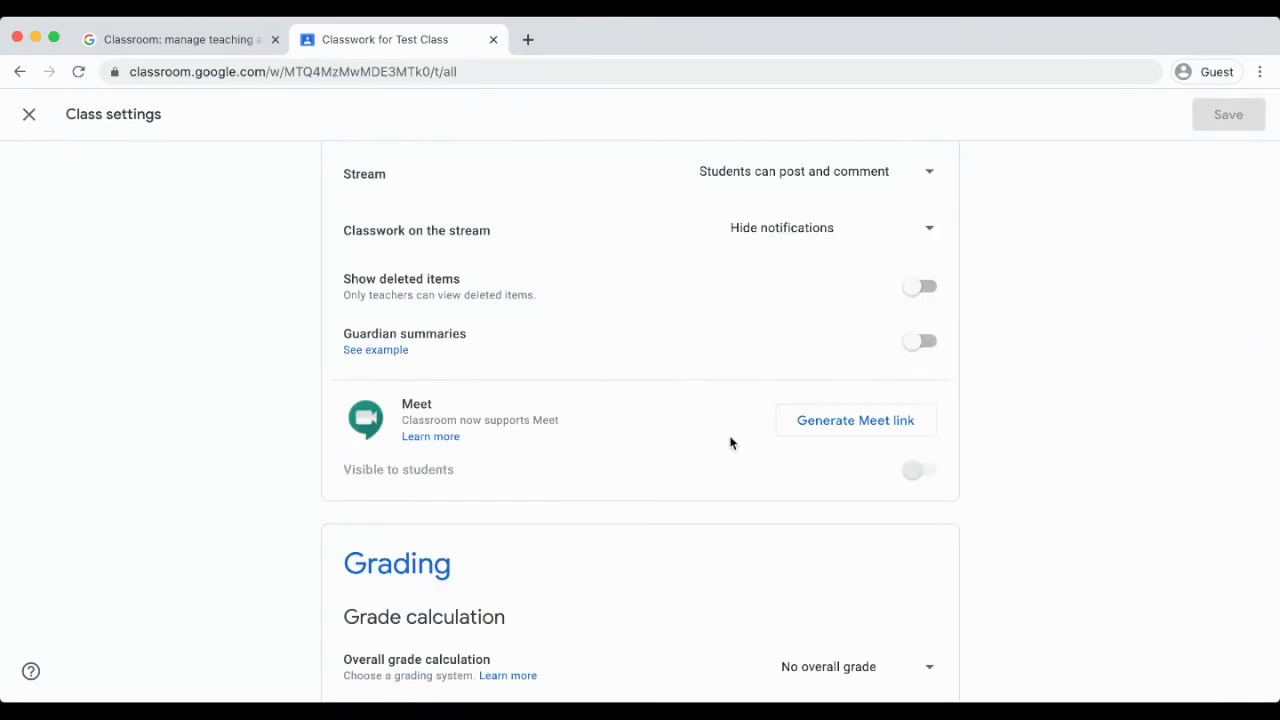
left_click(856, 420)
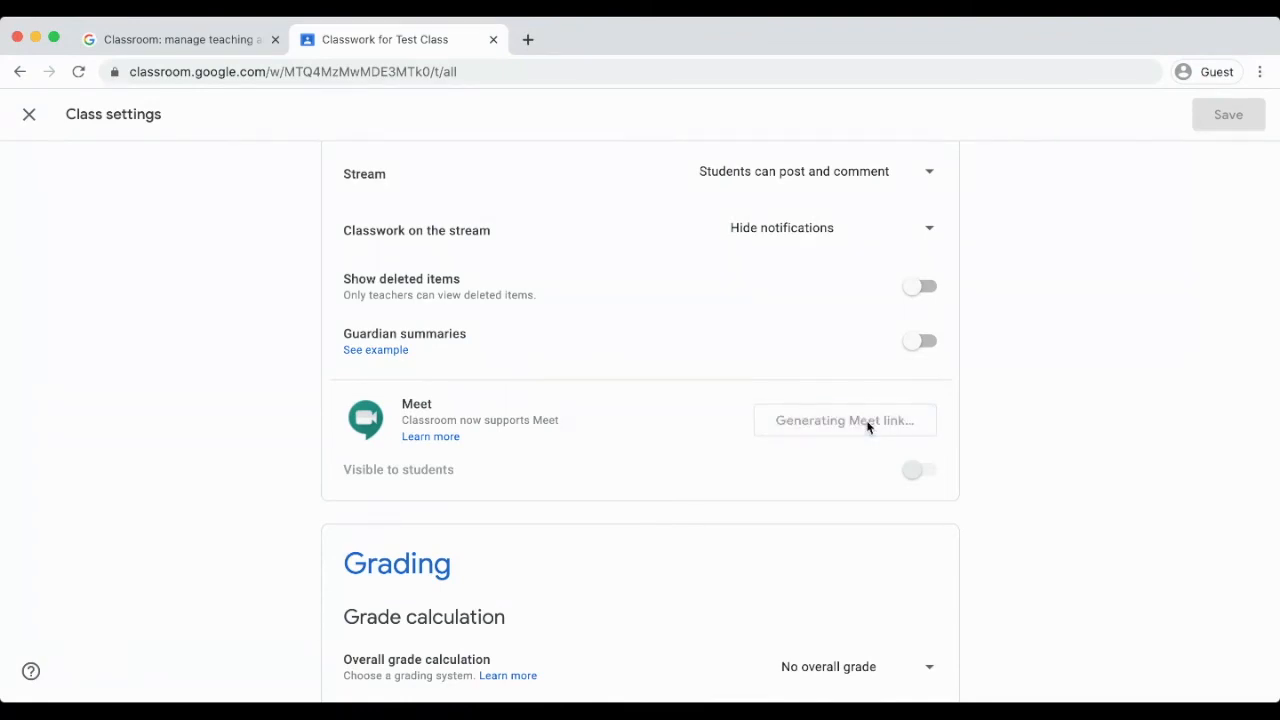
left_click(918, 470)
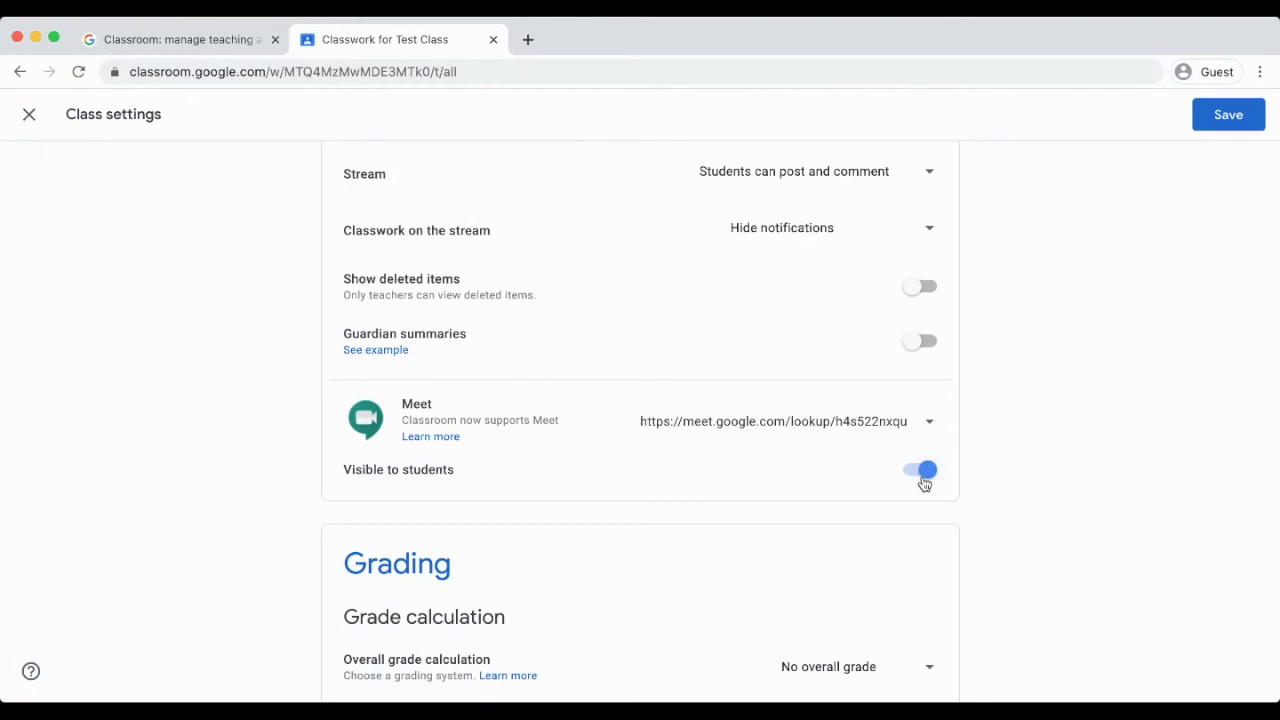
Save the Meet link settings and return to the classwork page.
left_click(1228, 114)
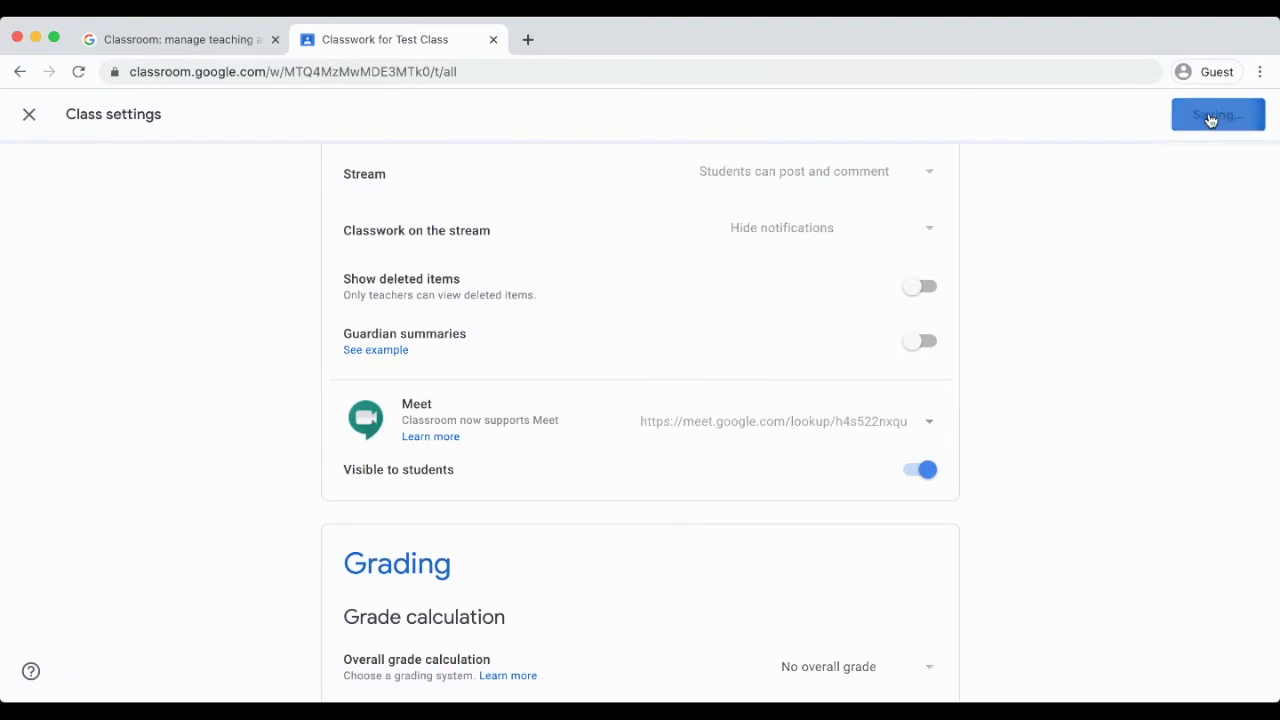
left_click(1216, 114)
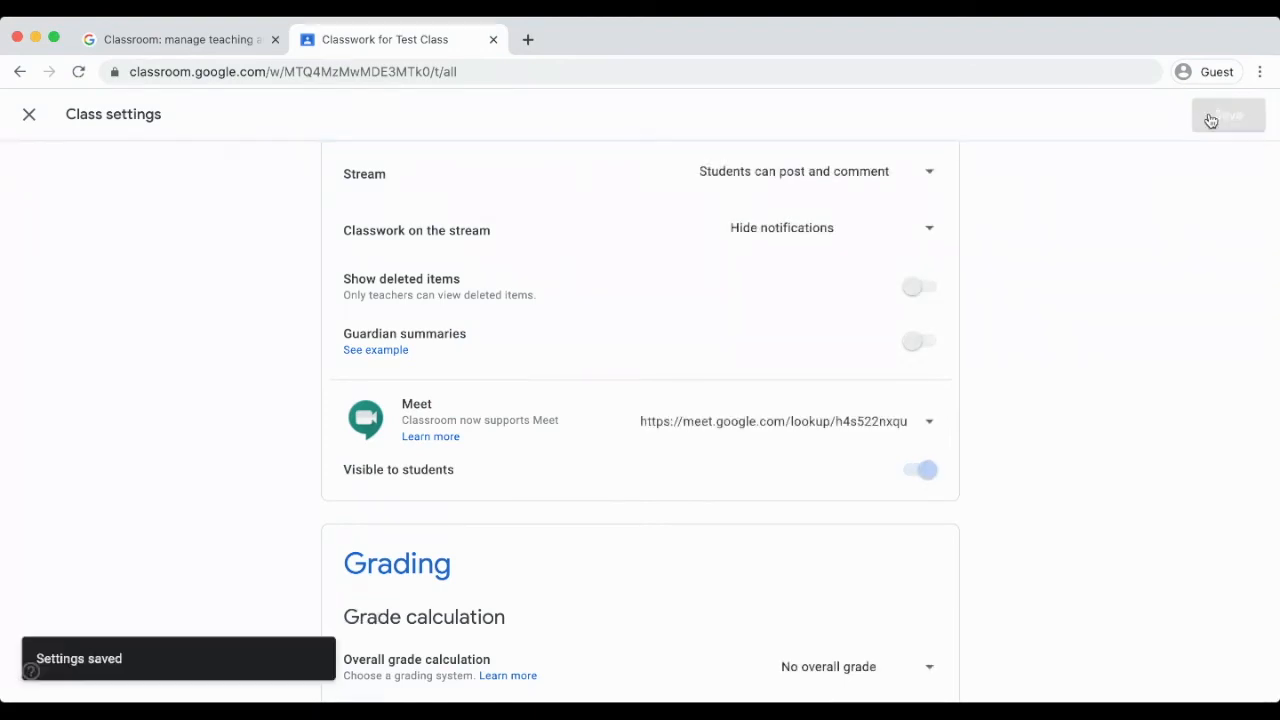
left_click(28, 114)
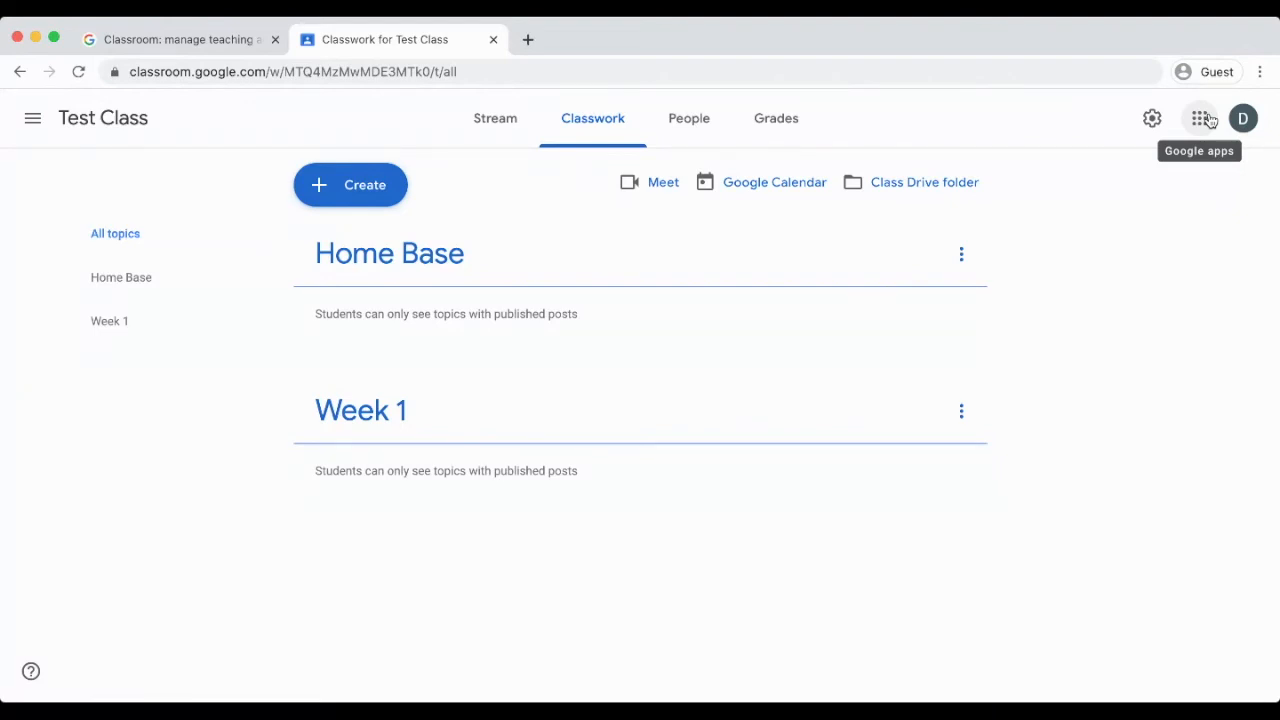
mouse_move(1152, 118)
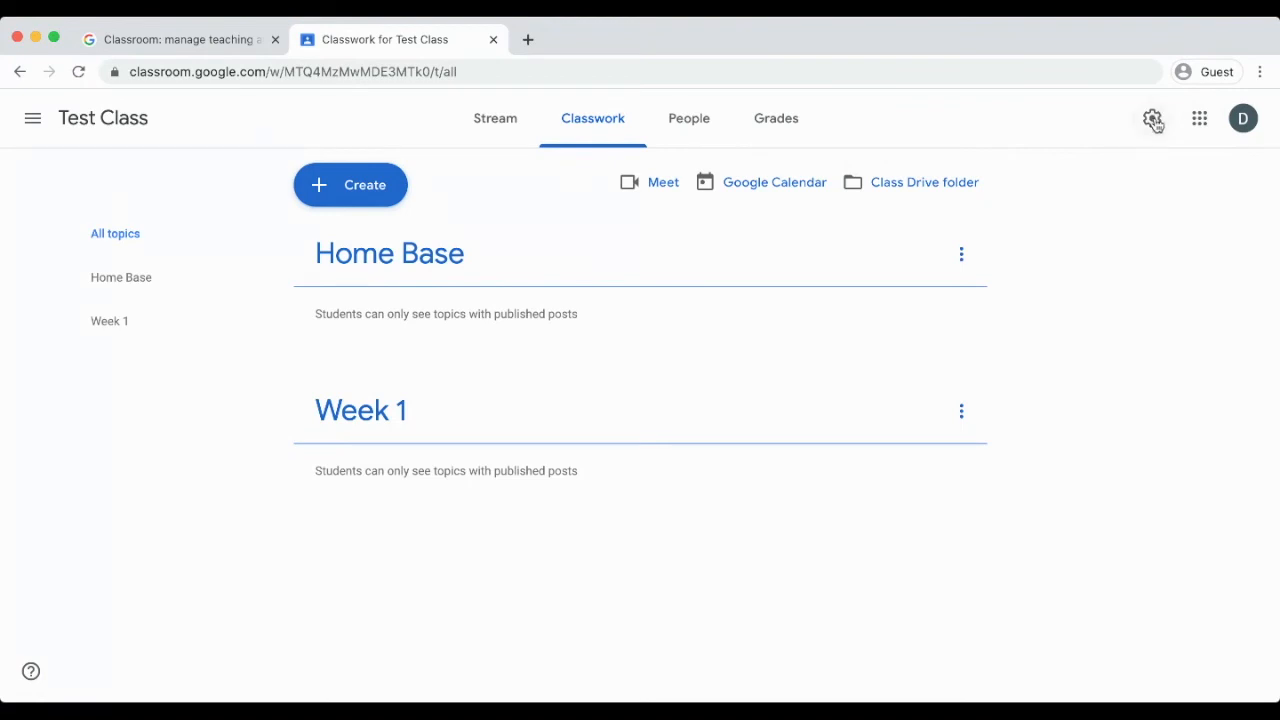
Enable Guardian summaries, confirm Add class, save the settings and return to classwork.
left_click(1152, 118)
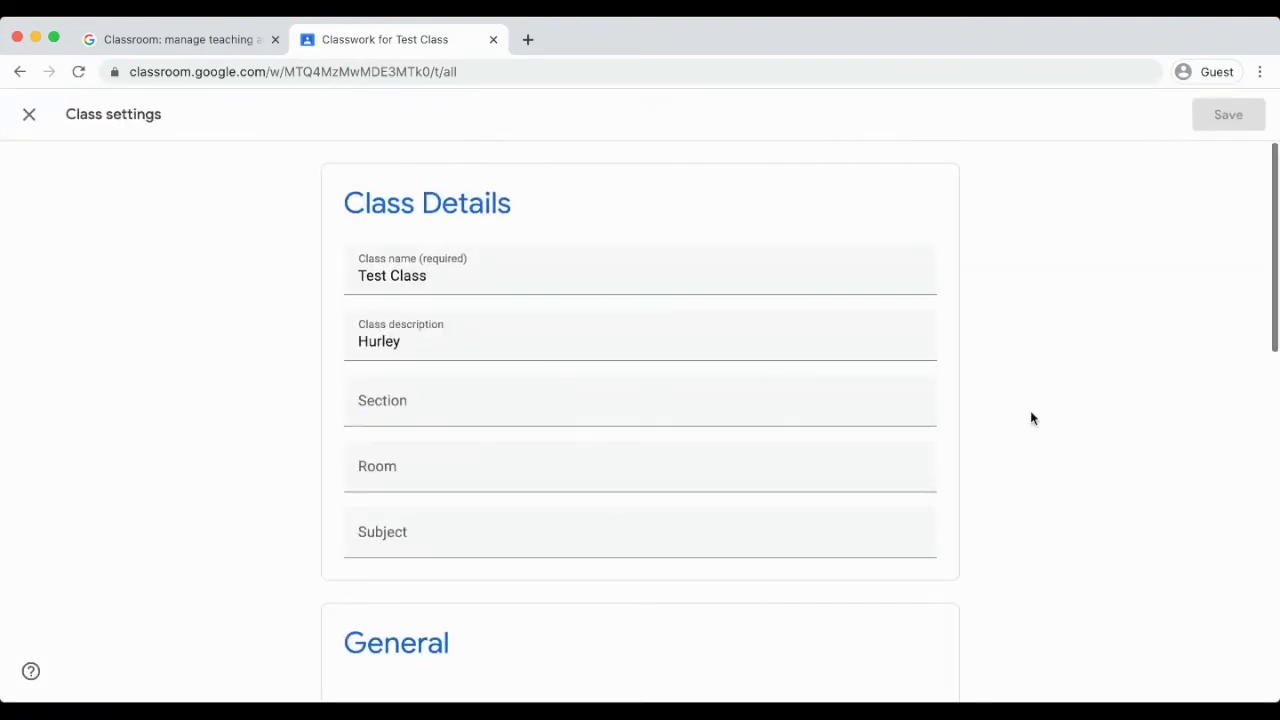
scroll("down", 3)
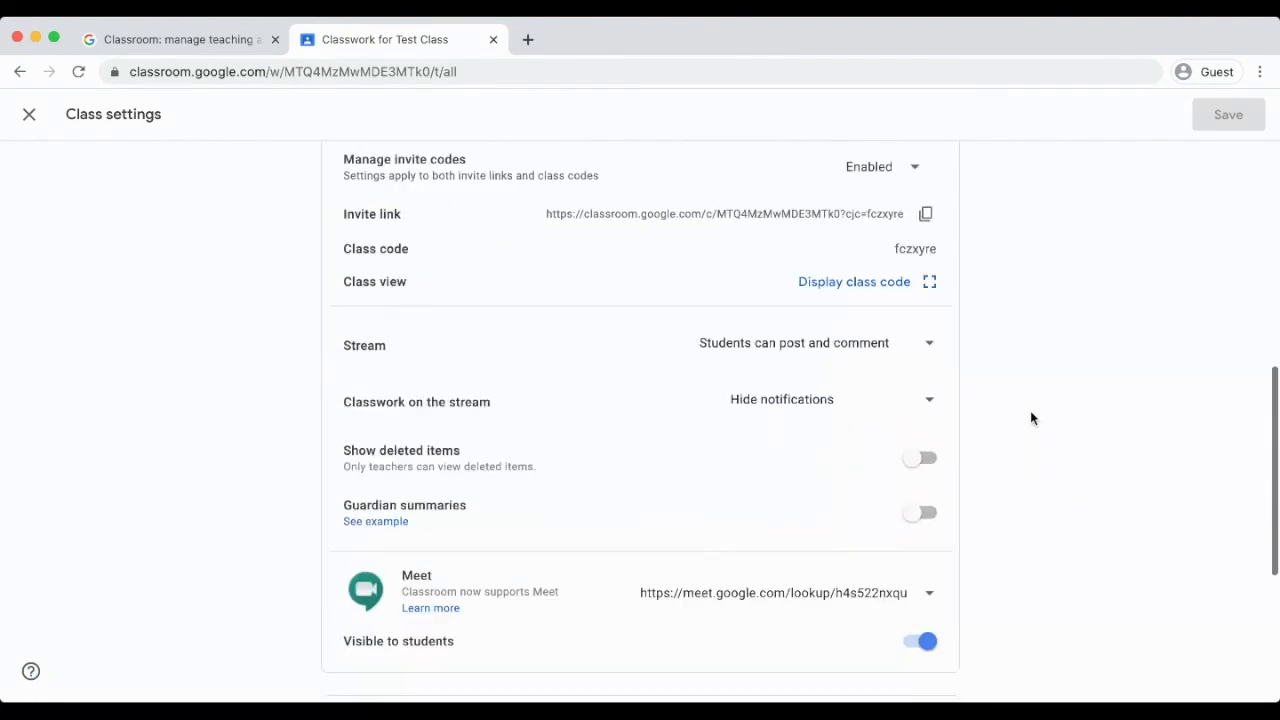
scroll("down", 3)
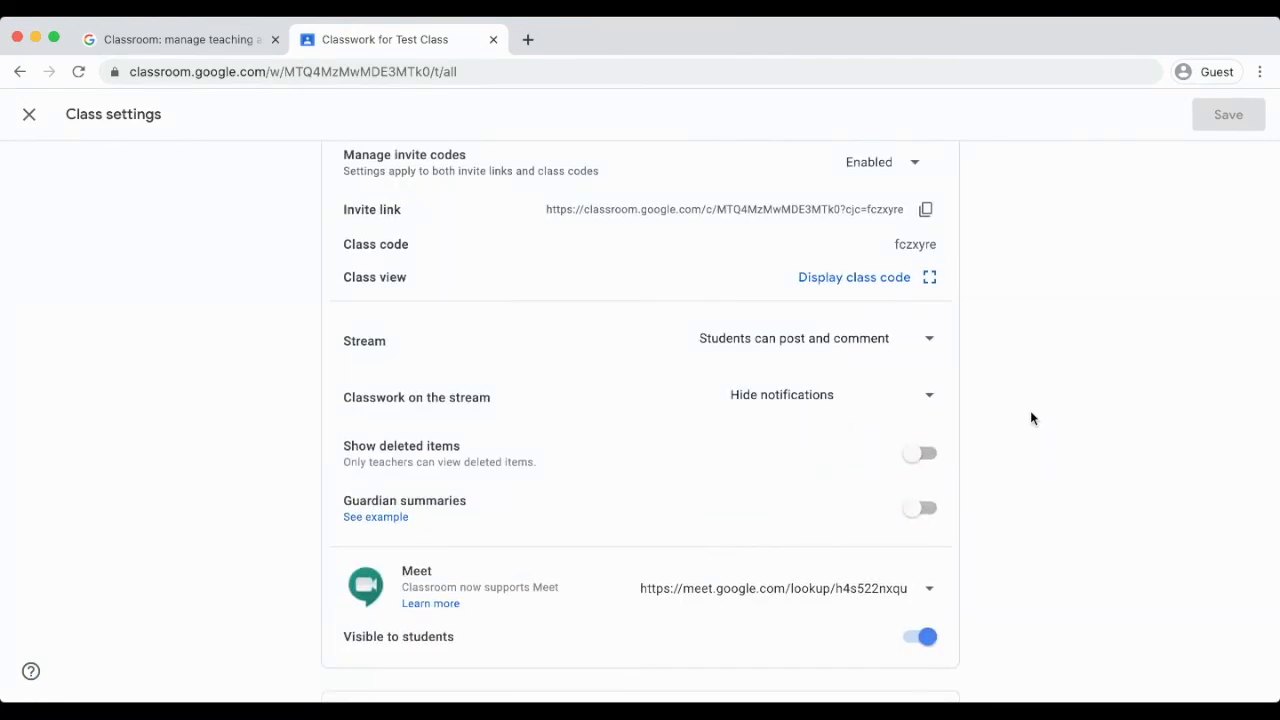
mouse_move(918, 532)
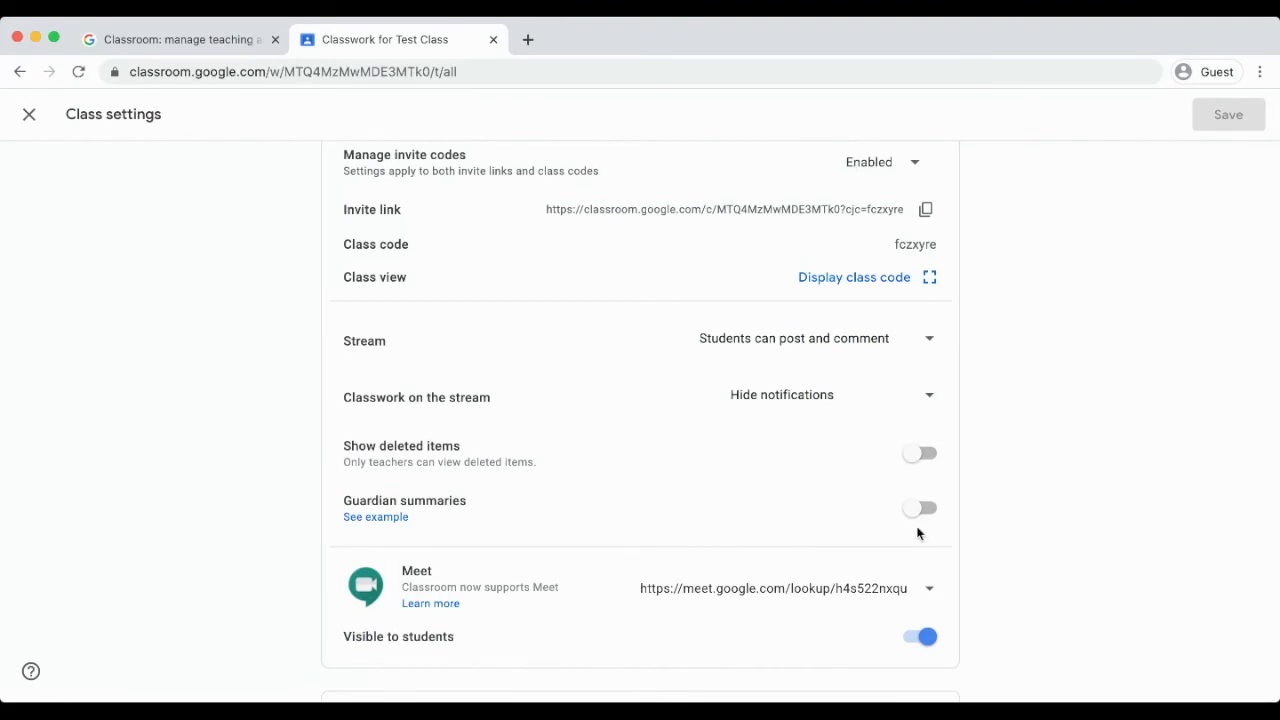
left_click(916, 508)
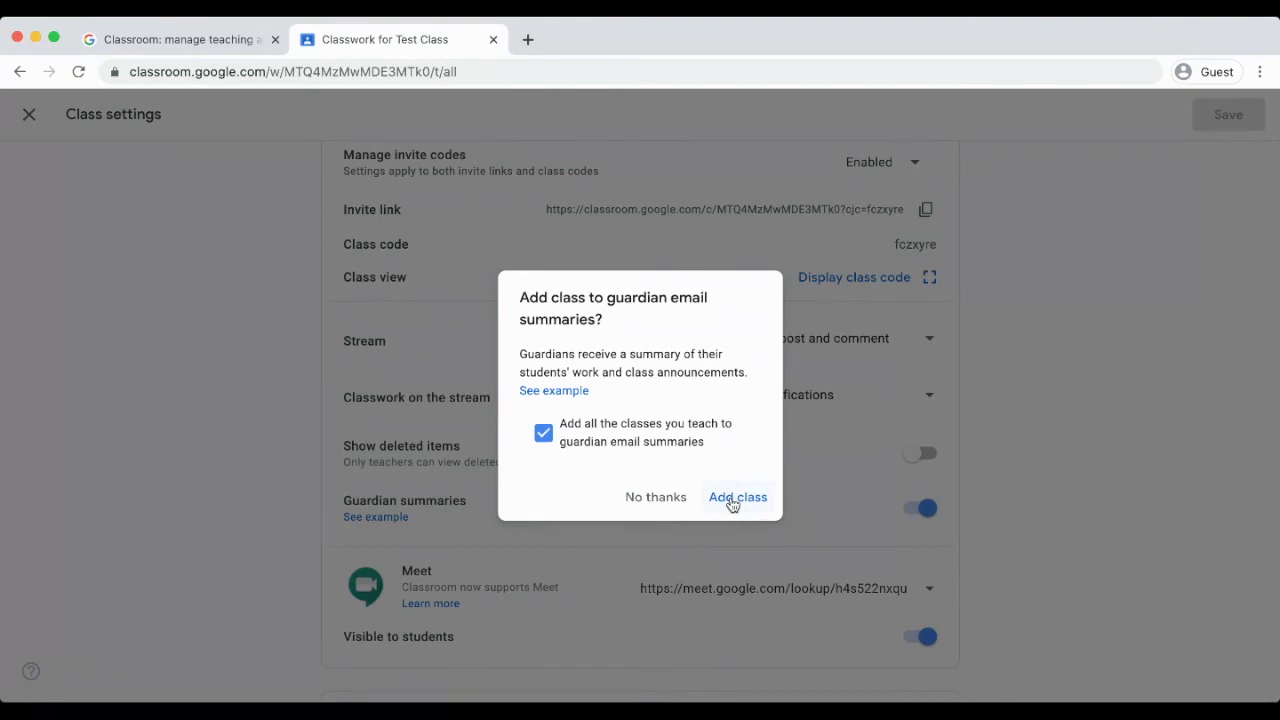
left_click(736, 496)
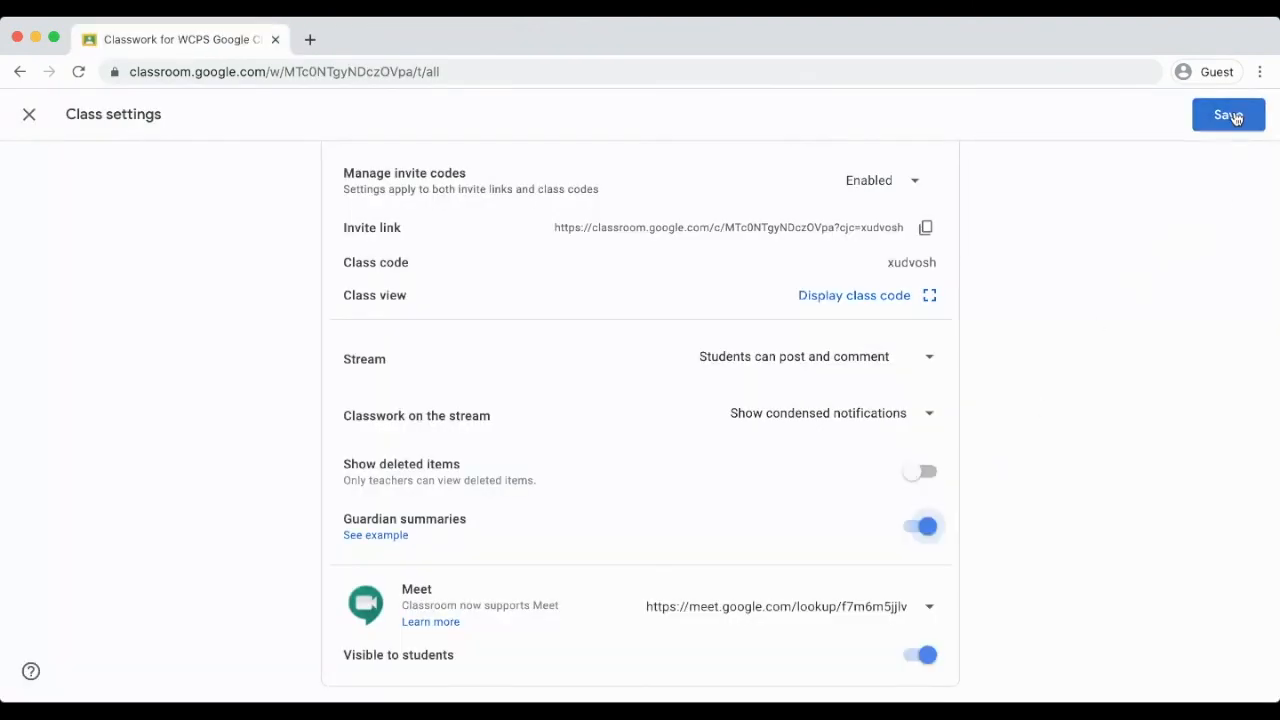
left_click(1228, 114)
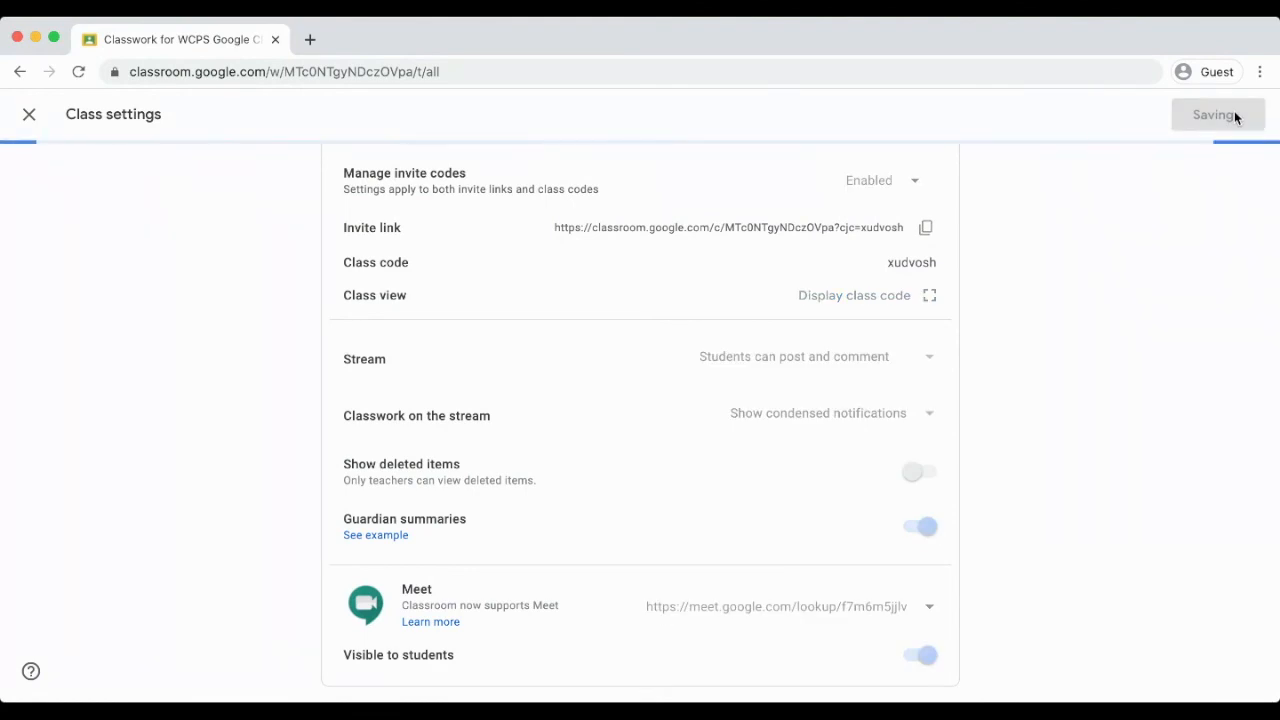
left_click(28, 114)
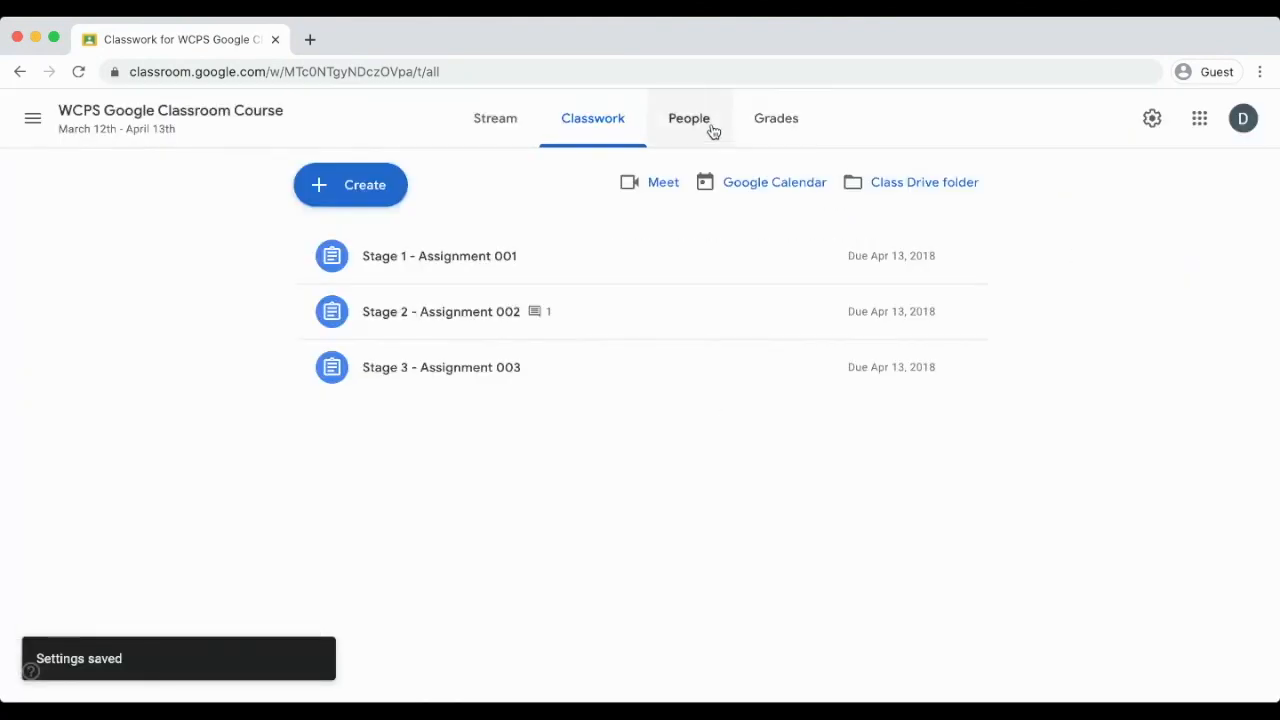
View the People roster, bring up Invite guardians for the first student, then cancel without inviting.
left_click(688, 118)
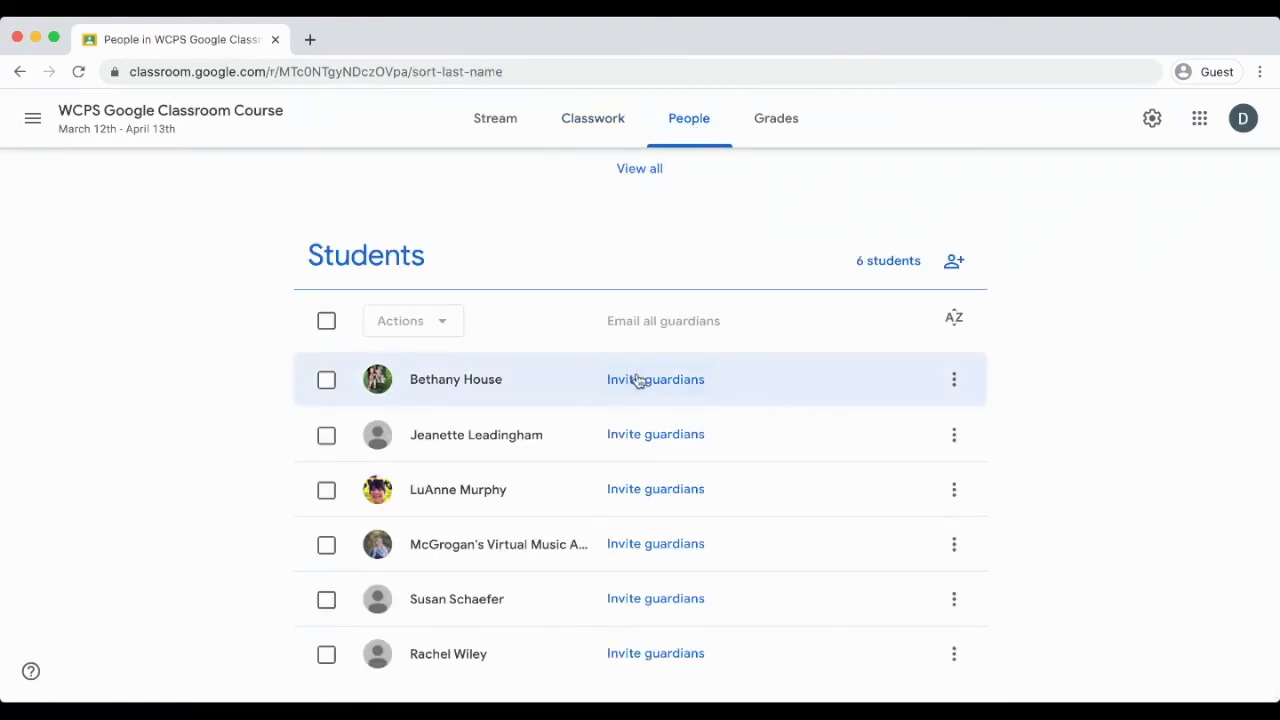
left_click(656, 380)
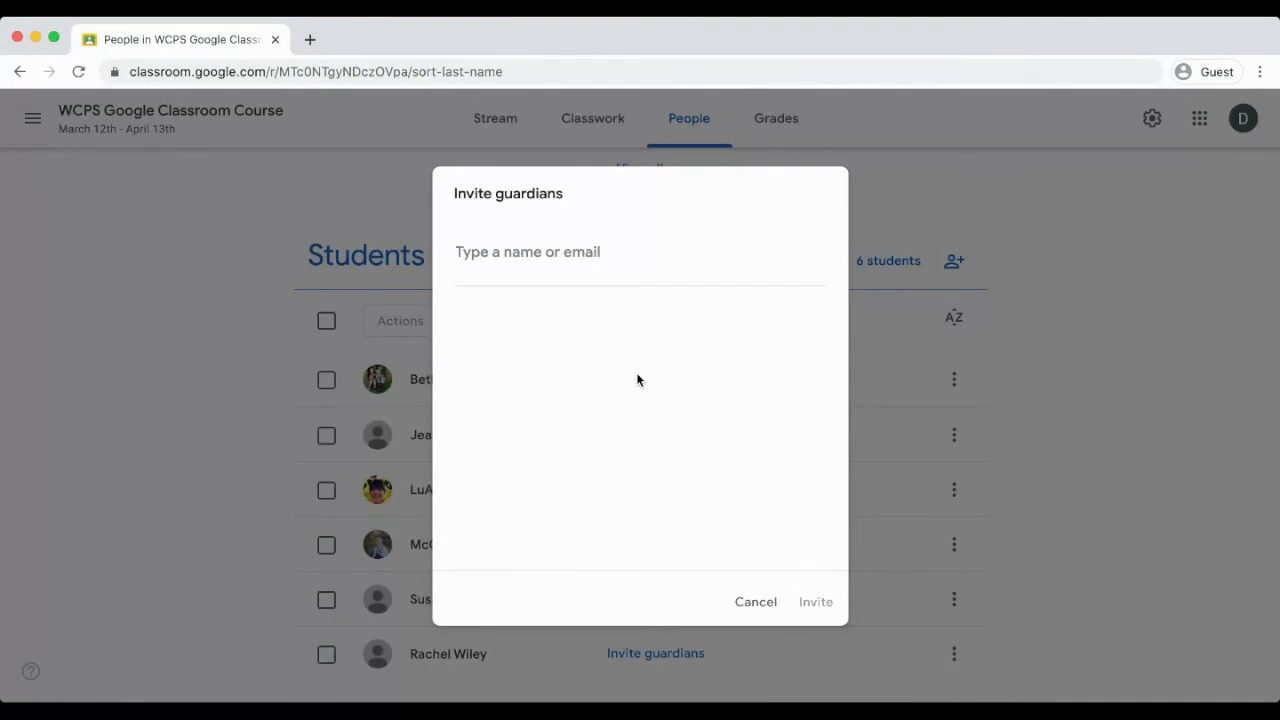
mouse_move(756, 600)
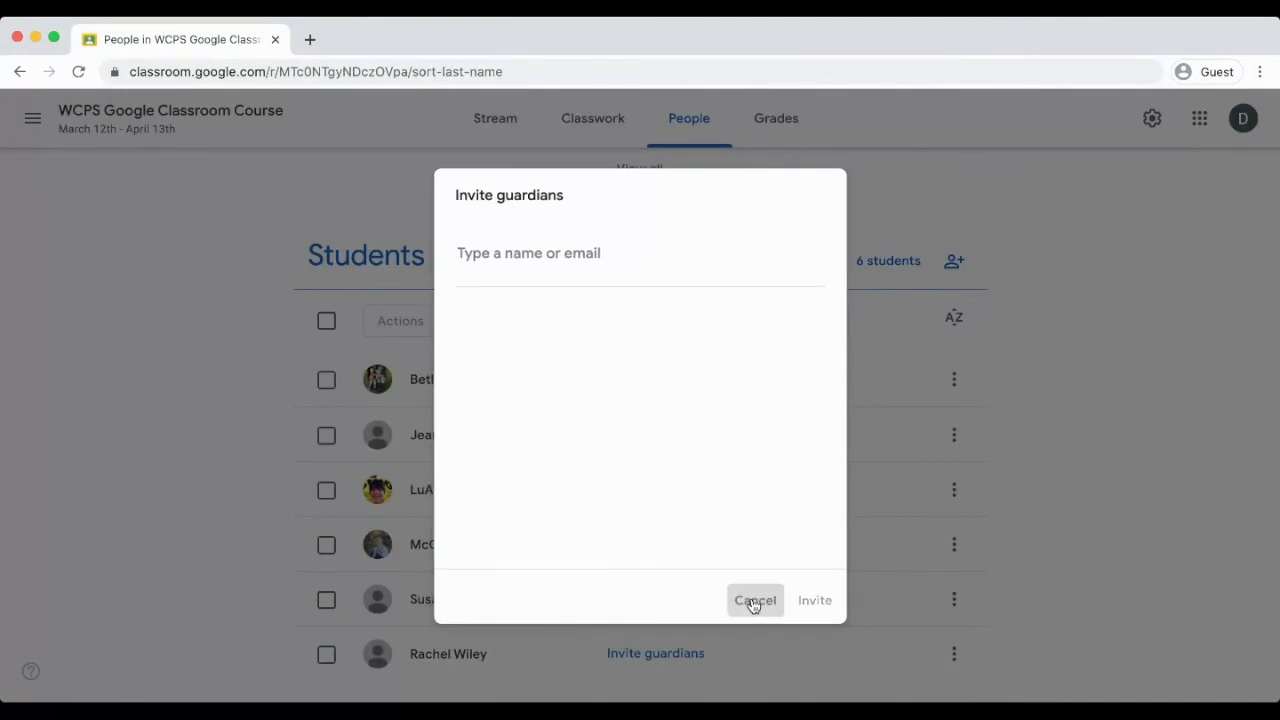
left_click(756, 600)
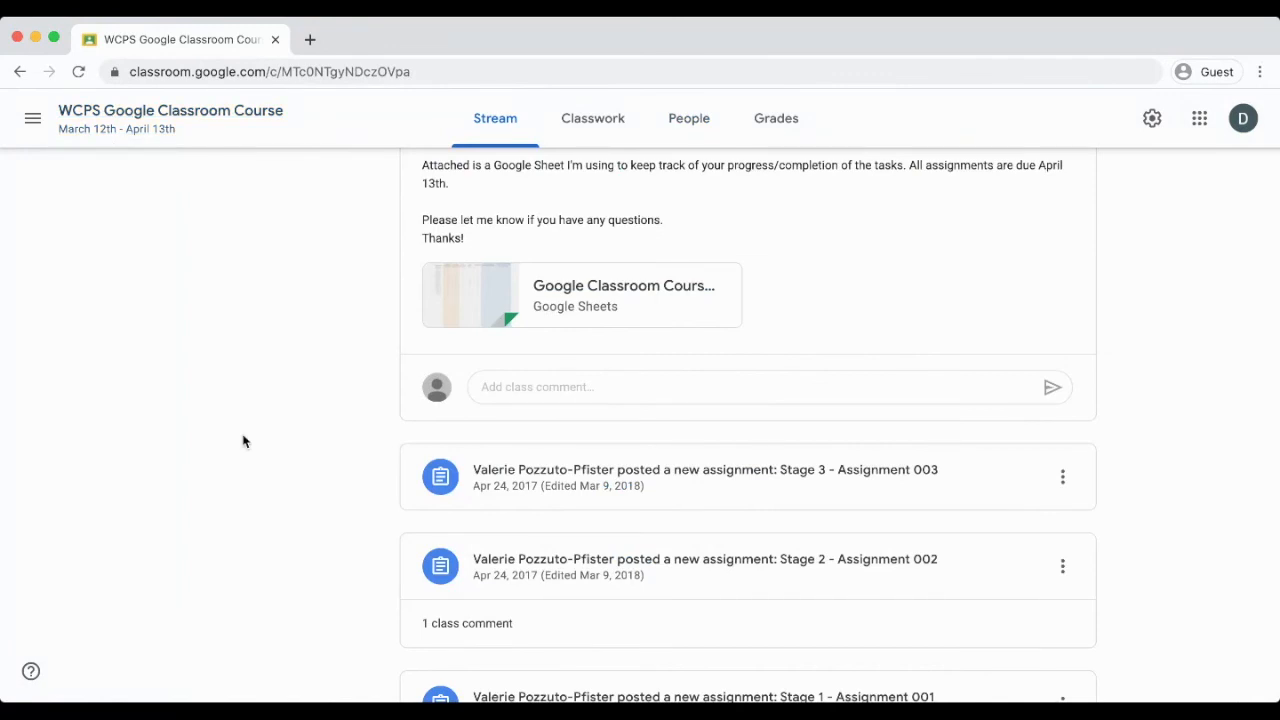
mouse_move(256, 452)
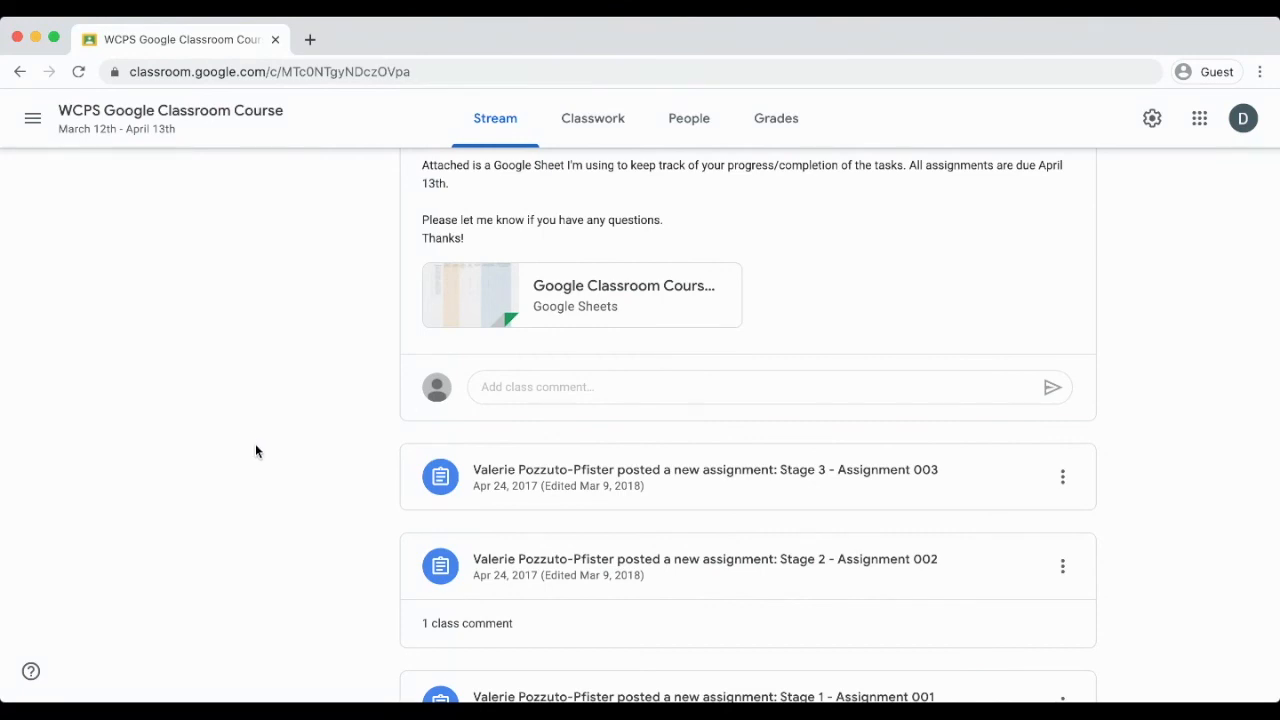